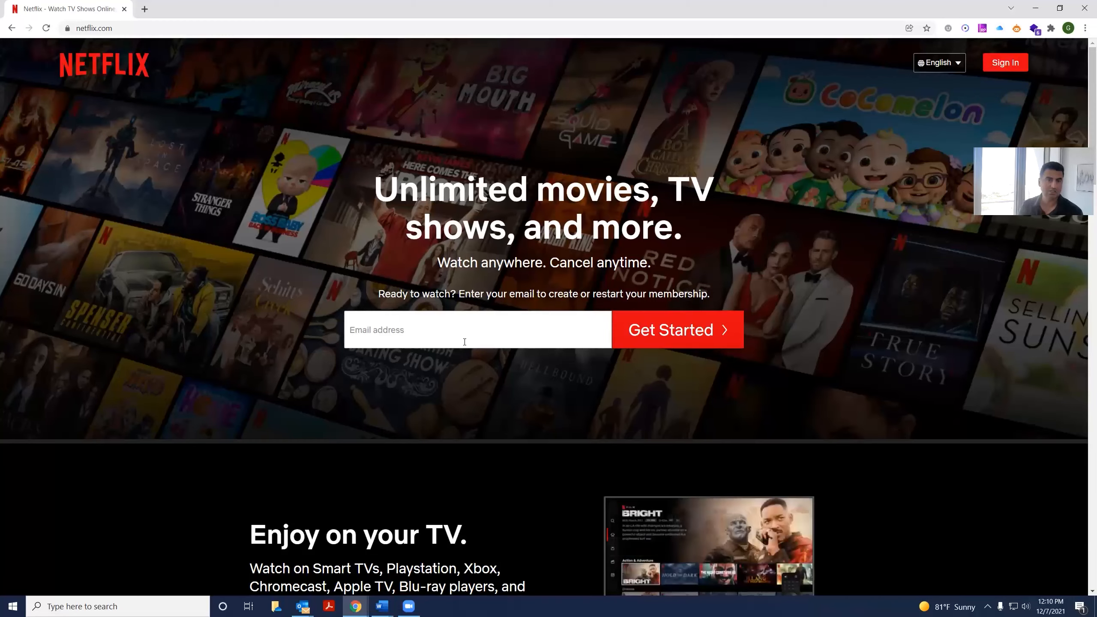
Step: Scroll through netflix.com's organic keywords, topped by 'netflix' and 'netflix login'
{"action": "scroll", "scroll_direction": "down", "scroll_amount": 3}
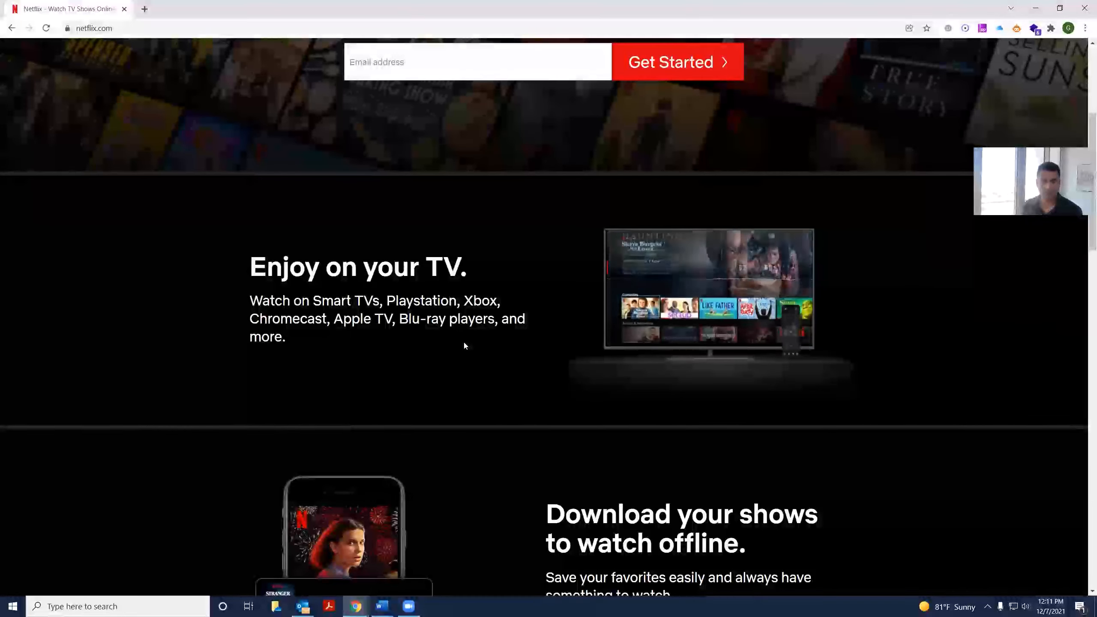
{"action": "scroll", "scroll_direction": "down", "scroll_amount": 3}
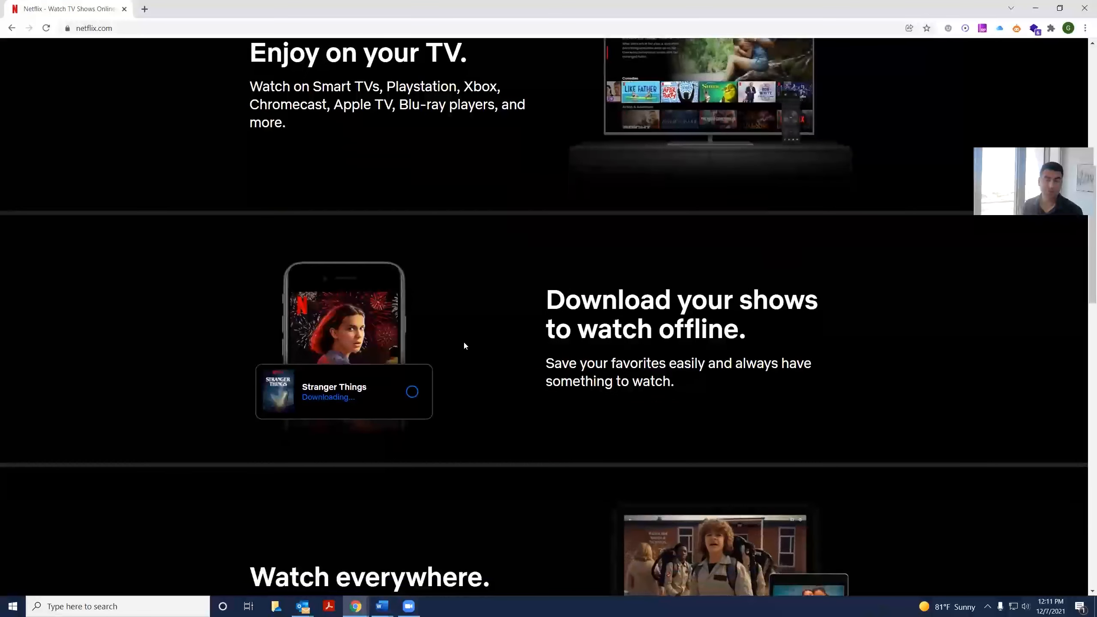
{"action": "scroll", "scroll_direction": "down", "scroll_amount": 3}
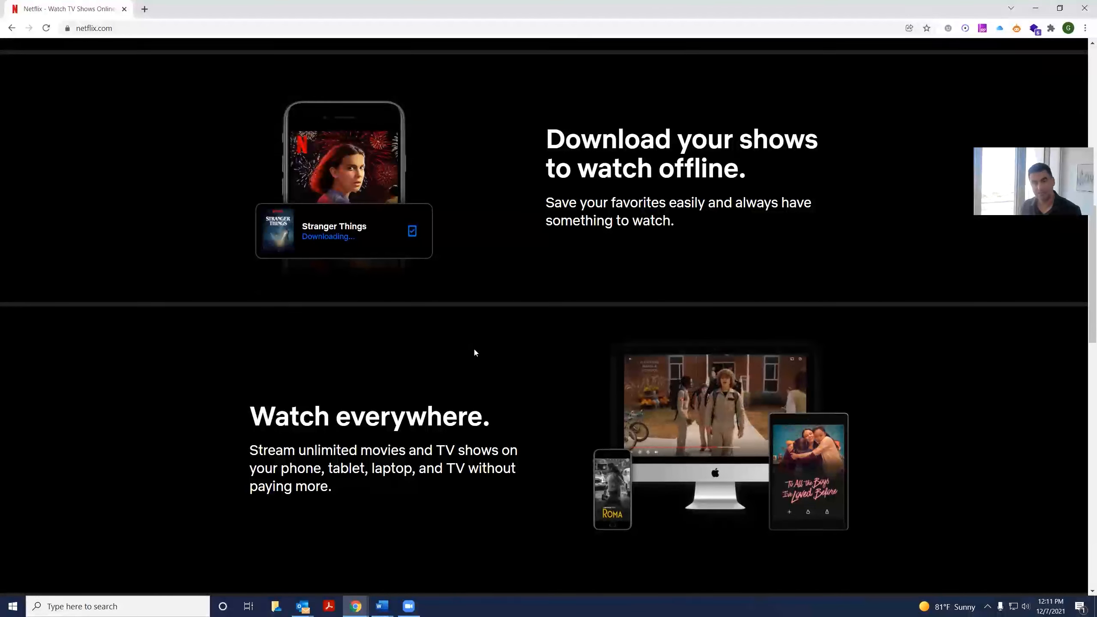
{"action": "scroll", "scroll_direction": "down", "scroll_amount": 3}
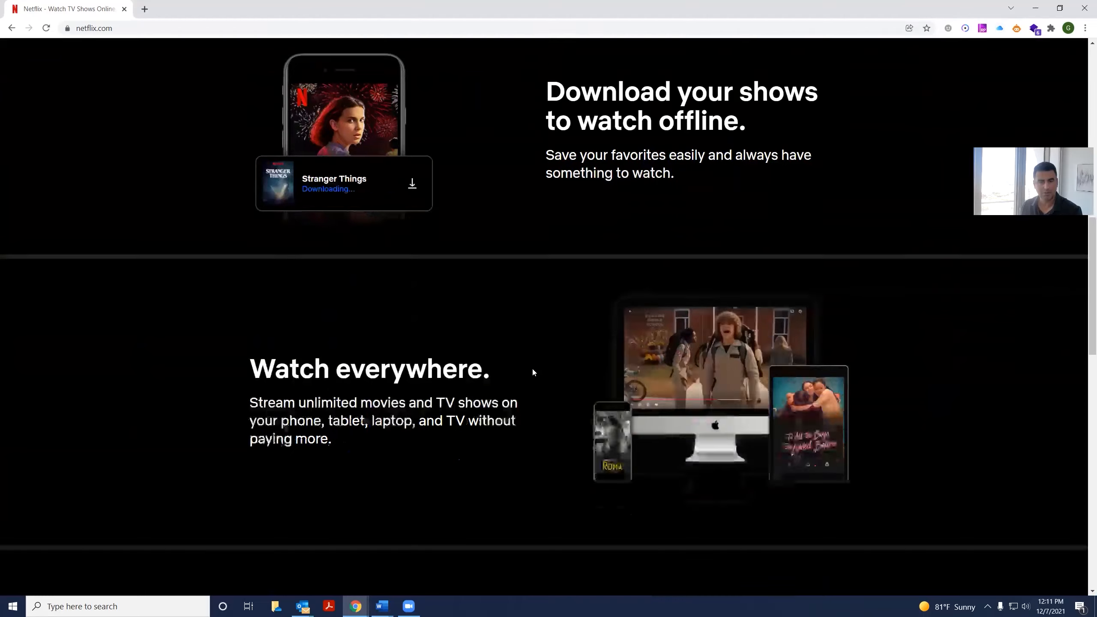
{"action": "scroll", "scroll_direction": "down", "scroll_amount": 3}
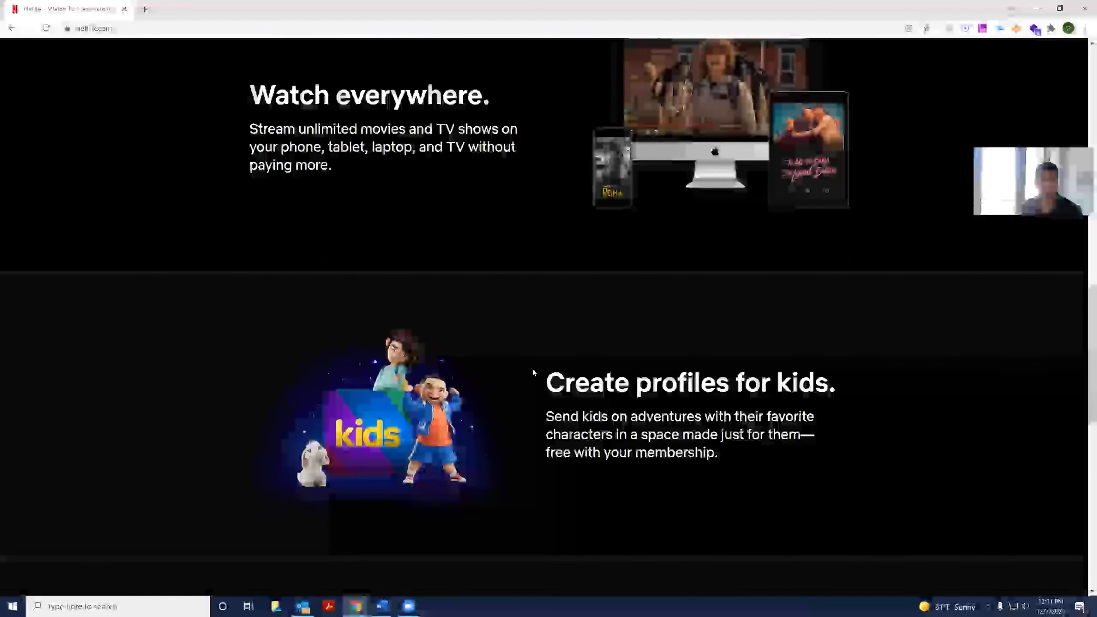
{"action": "scroll", "scroll_direction": "down", "scroll_amount": 3}
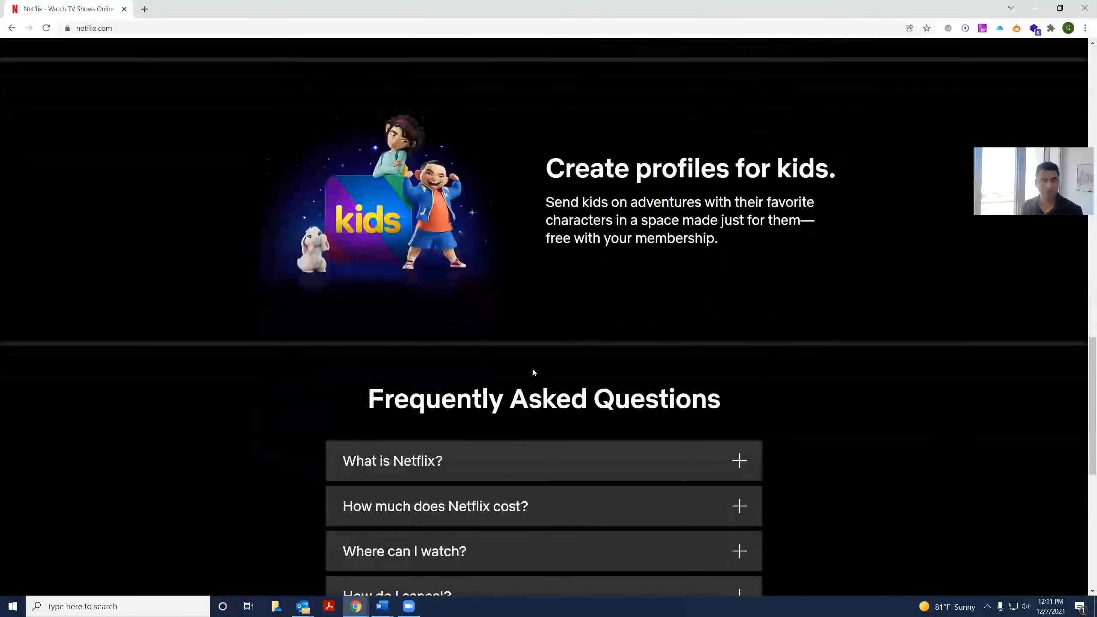
{"action": "scroll", "scroll_direction": "down", "scroll_amount": 3}
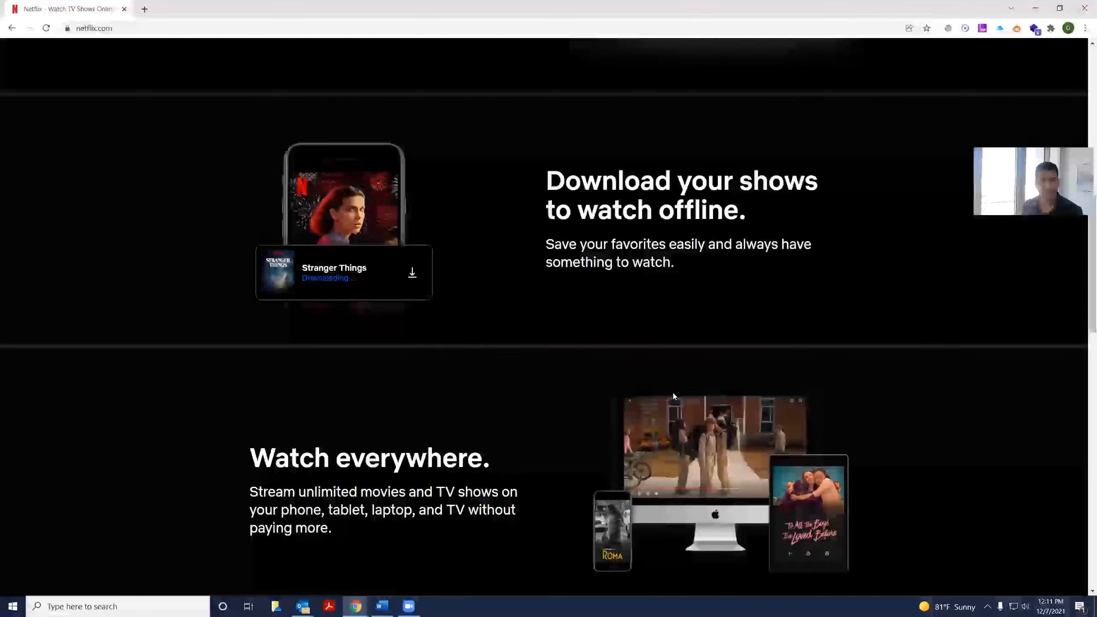
{"action": "scroll", "scroll_direction": "up", "scroll_amount": 3}
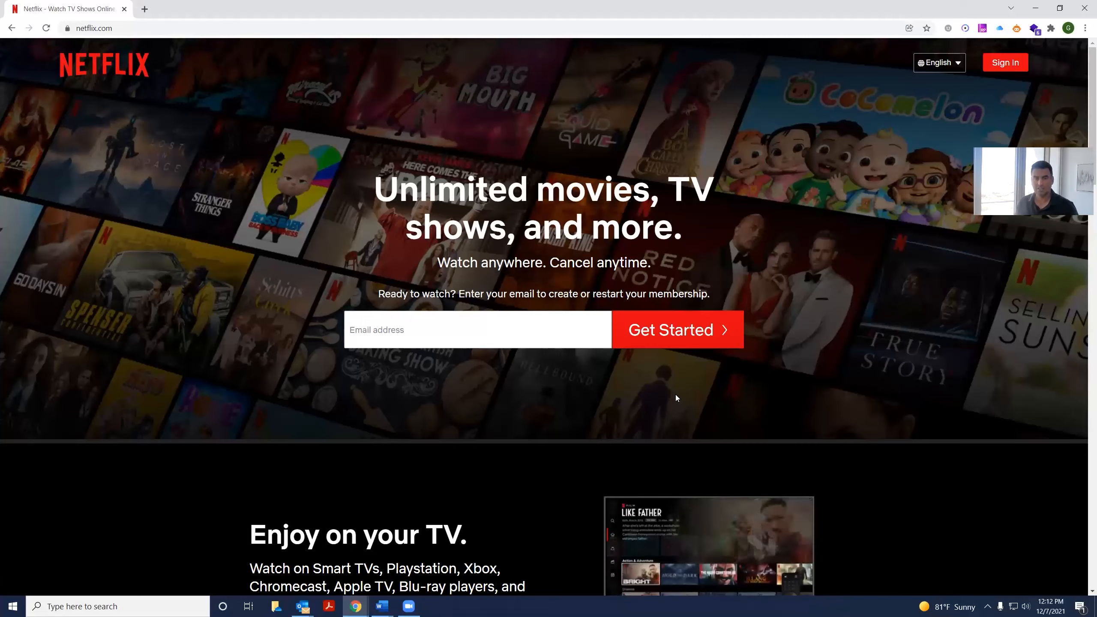
{"action": "scroll", "scroll_direction": "down", "scroll_amount": 3}
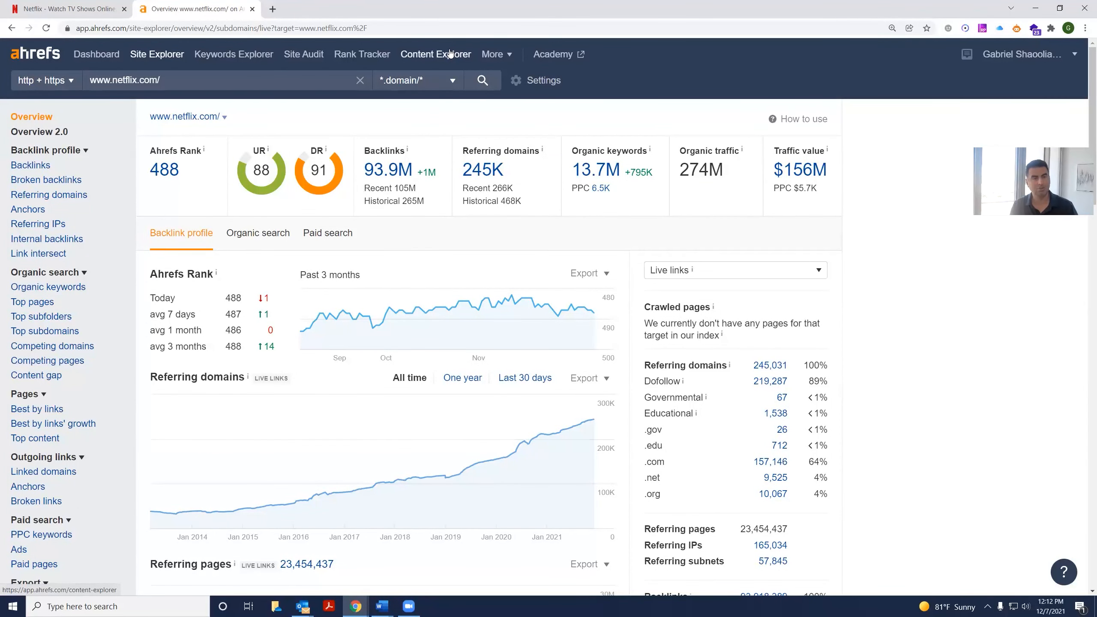
{"action": "mouse_move", "coordinate": [363, 145]}
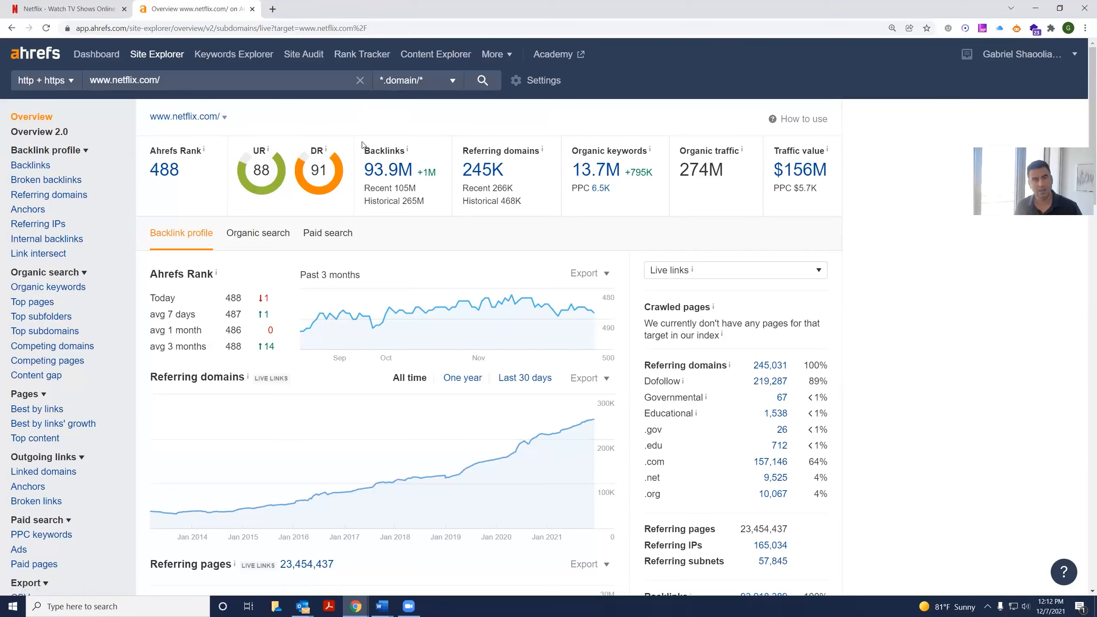
{"action": "mouse_move", "coordinate": [483, 170]}
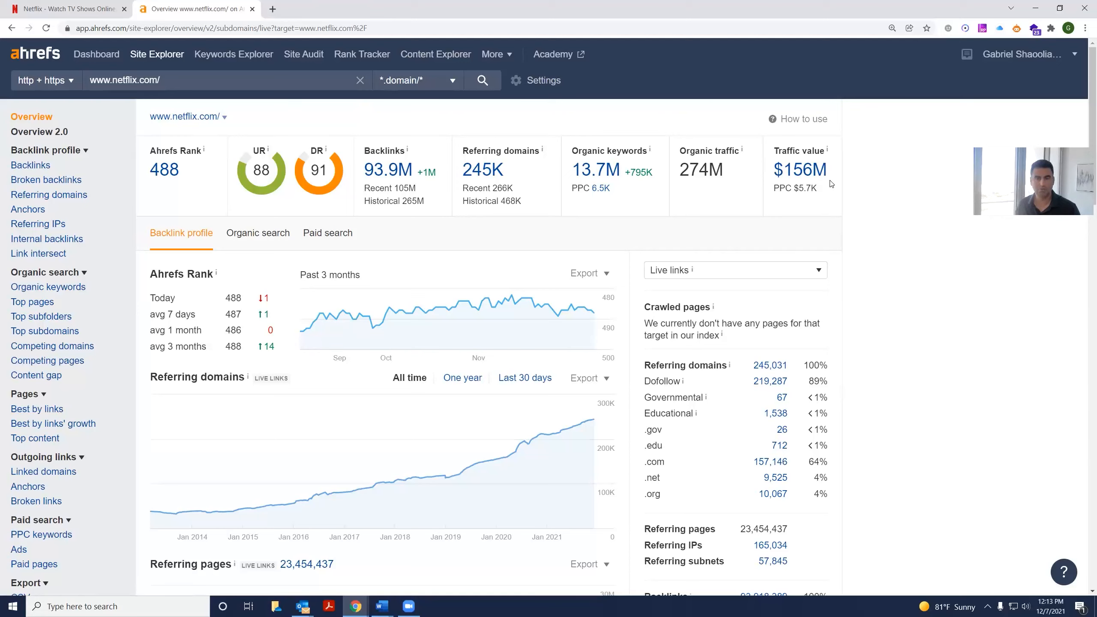
{"action": "mouse_move", "coordinate": [799, 169]}
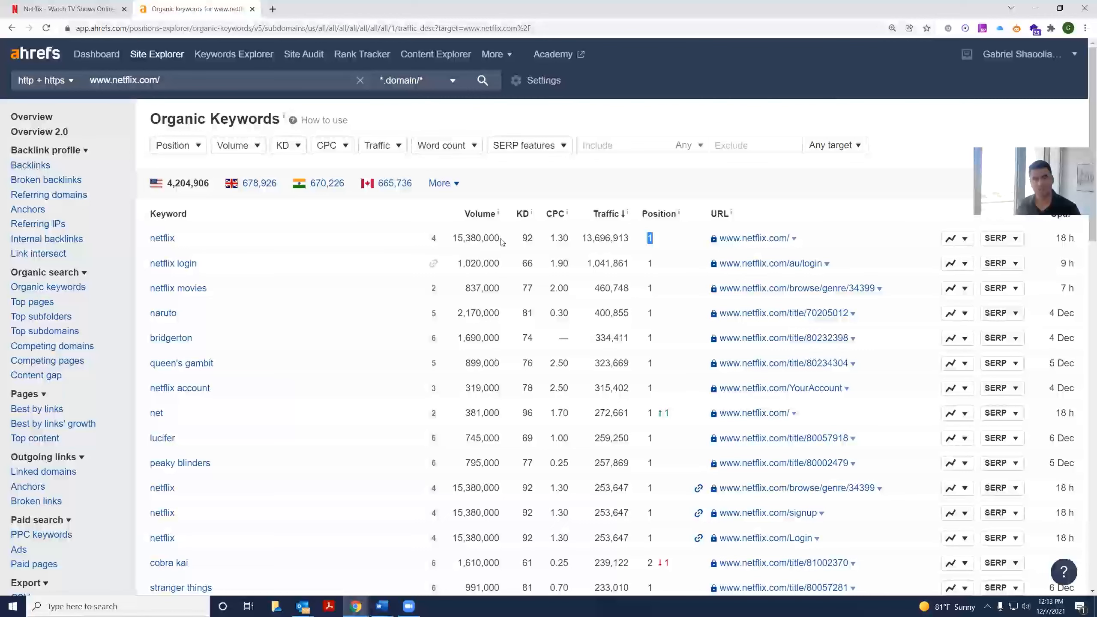
Step: Exclude 'netflix' from the keyword list and open the Bridgerton page in a new tab
{"action": "left_click", "coordinate": [626, 145]}
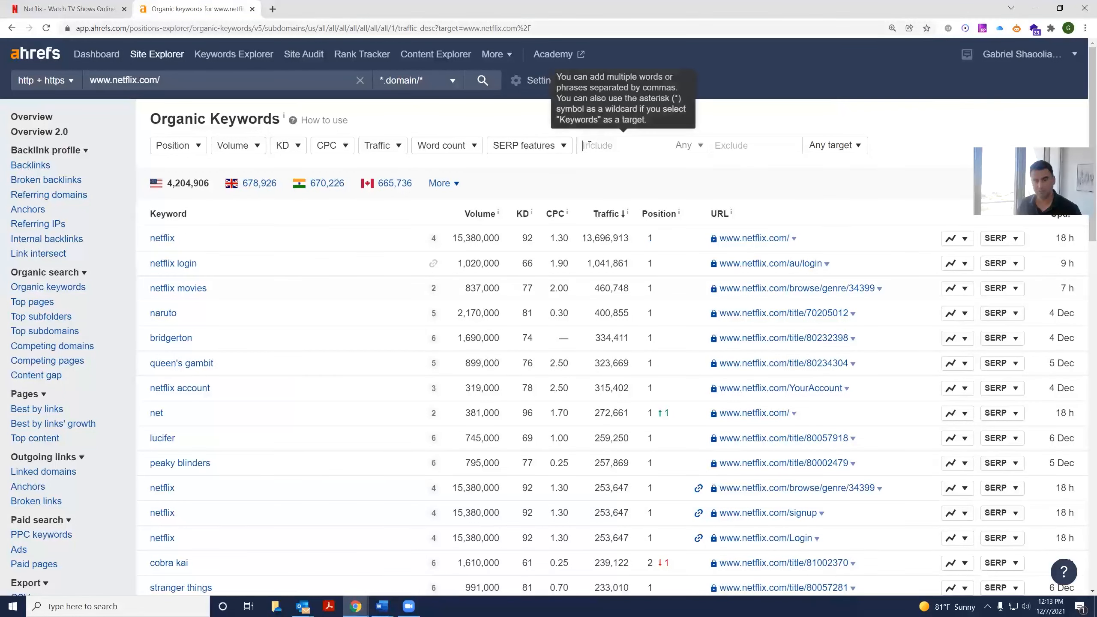
{"action": "type", "text": "netflix"}
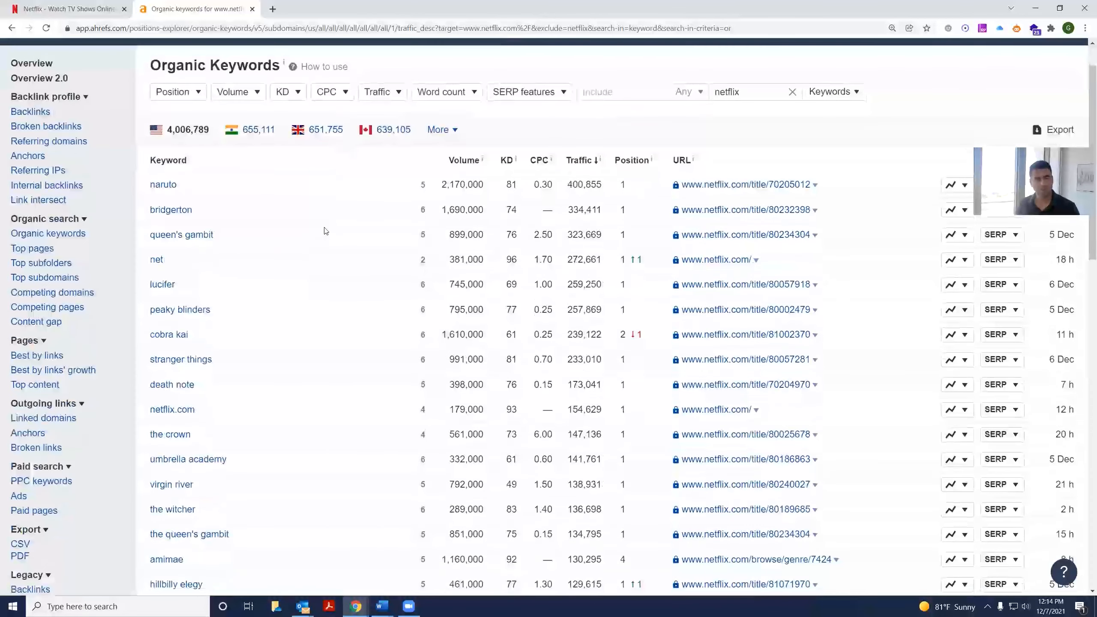
{"action": "left_click", "coordinate": [746, 209]}
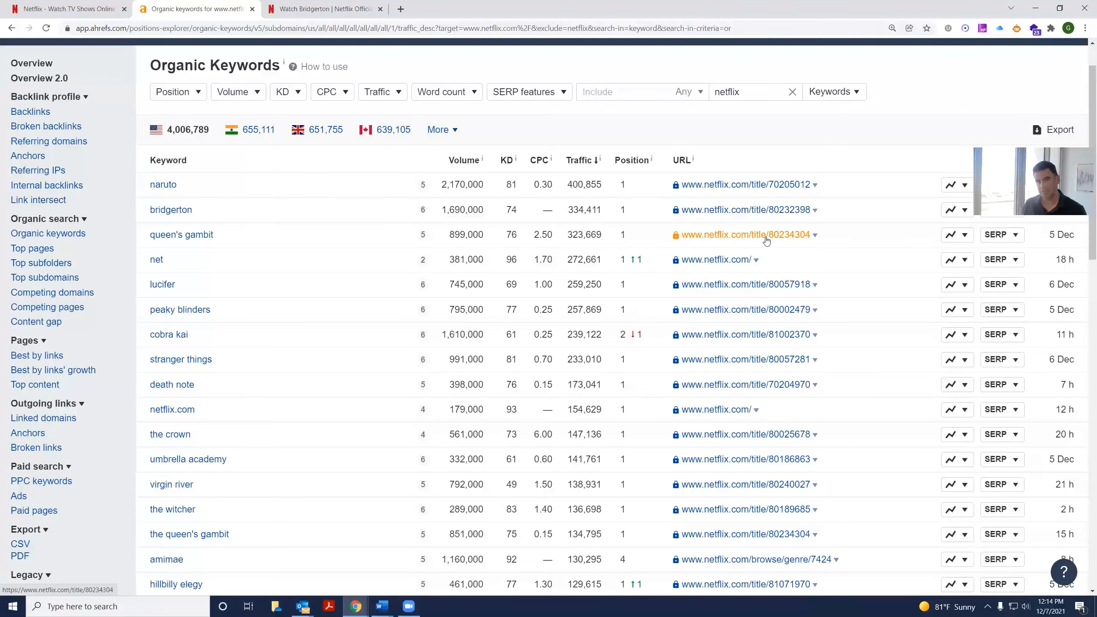
Step: Open The Queen's Gambit Netflix page, scroll through it, and return to the Ahrefs report
{"action": "left_click", "coordinate": [741, 235]}
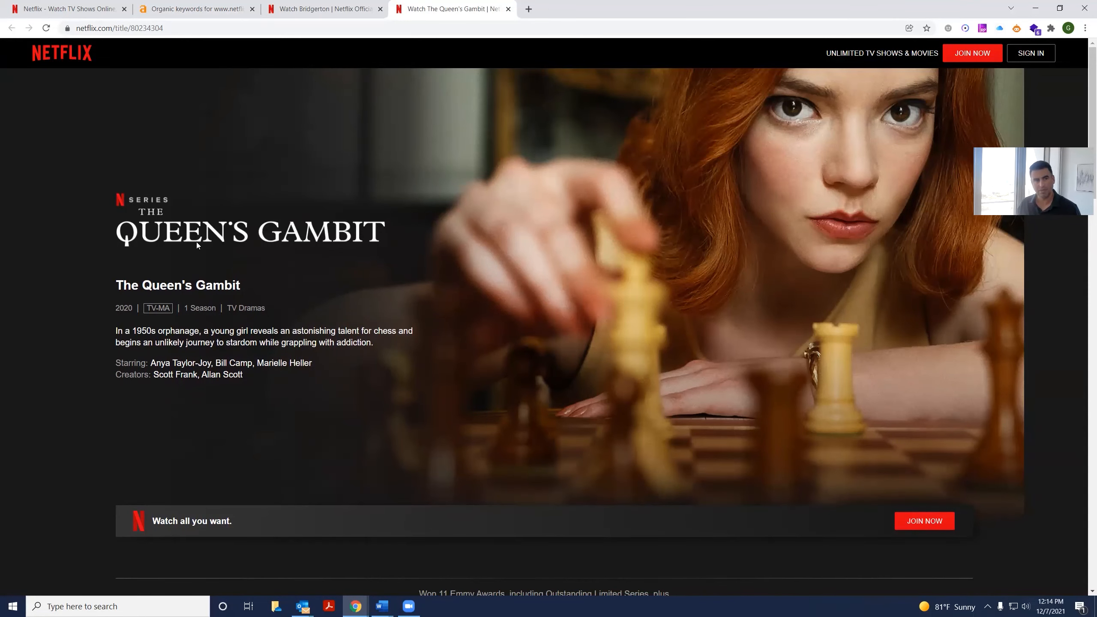
{"action": "scroll", "scroll_direction": "down", "scroll_amount": 3}
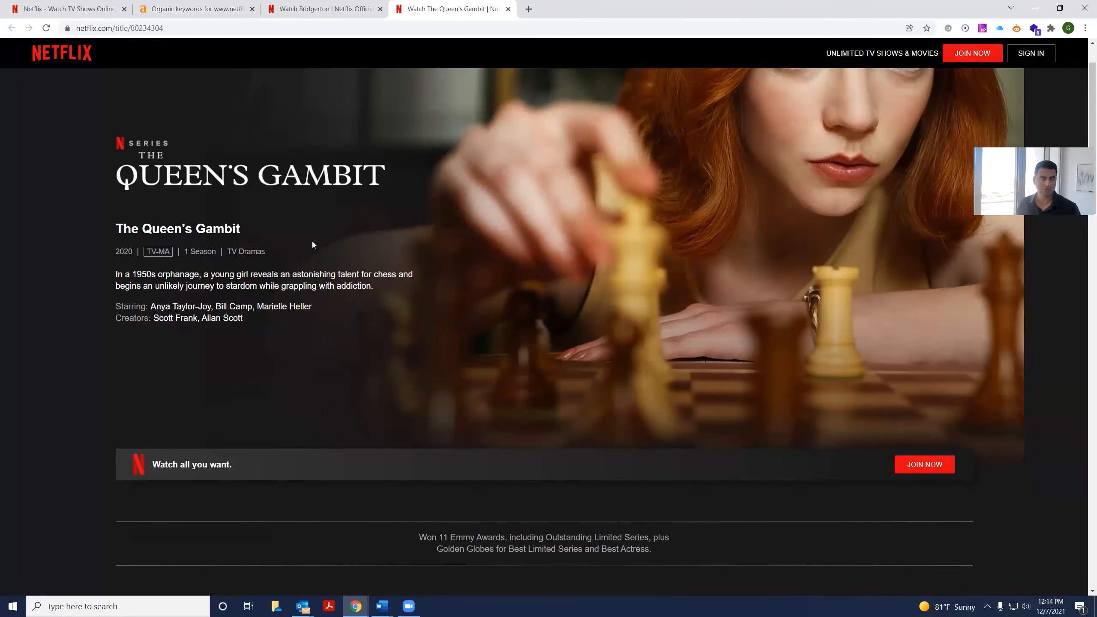
{"action": "scroll", "scroll_direction": "down", "scroll_amount": 3}
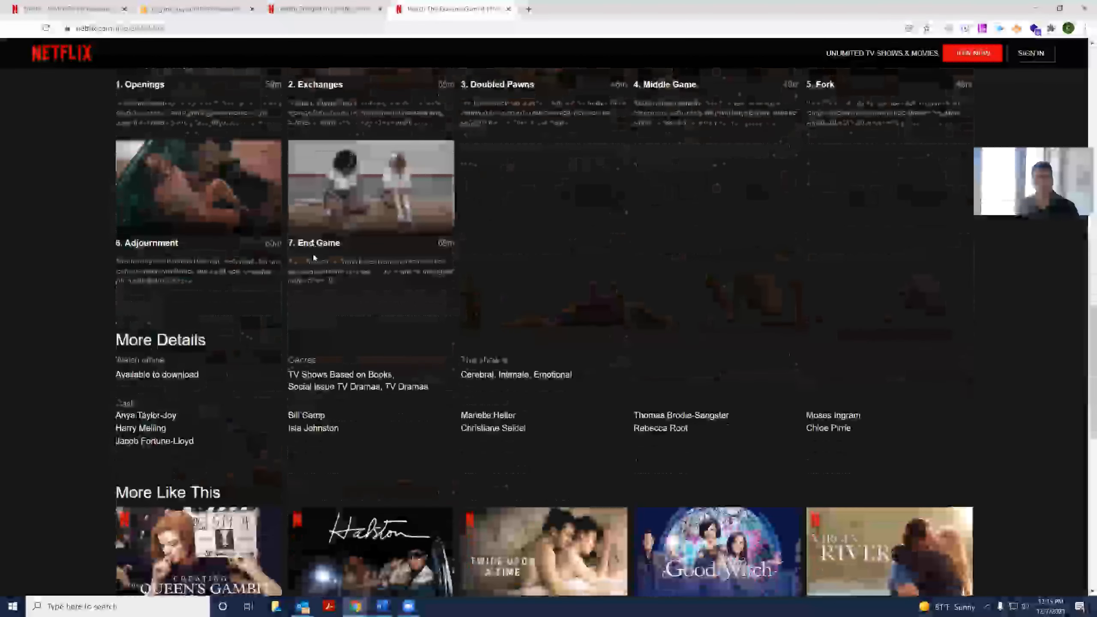
{"action": "scroll", "scroll_direction": "down", "scroll_amount": 3}
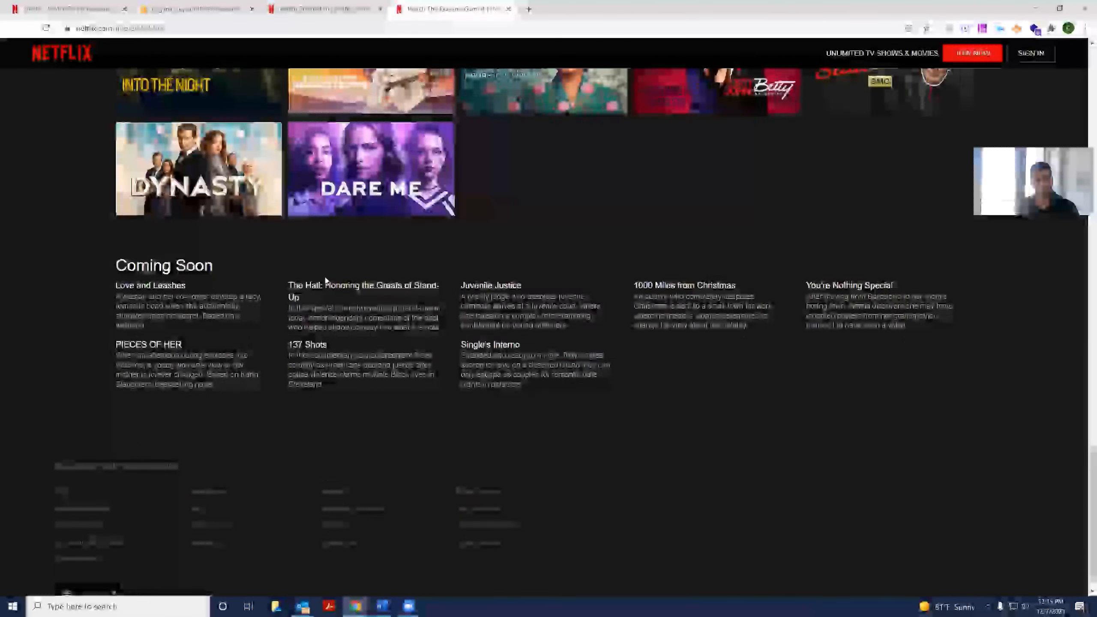
{"action": "left_click", "coordinate": [196, 9]}
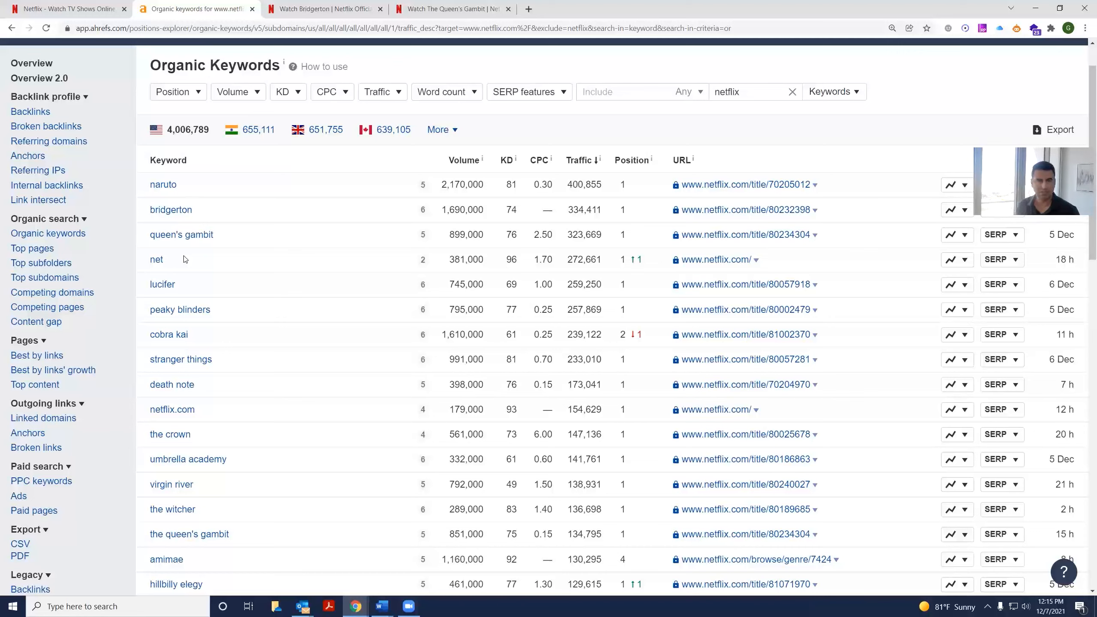
Step: Add an Include filter for 'streaming' and scroll the filtered netflix.com keywords
{"action": "type", "text": "s"}
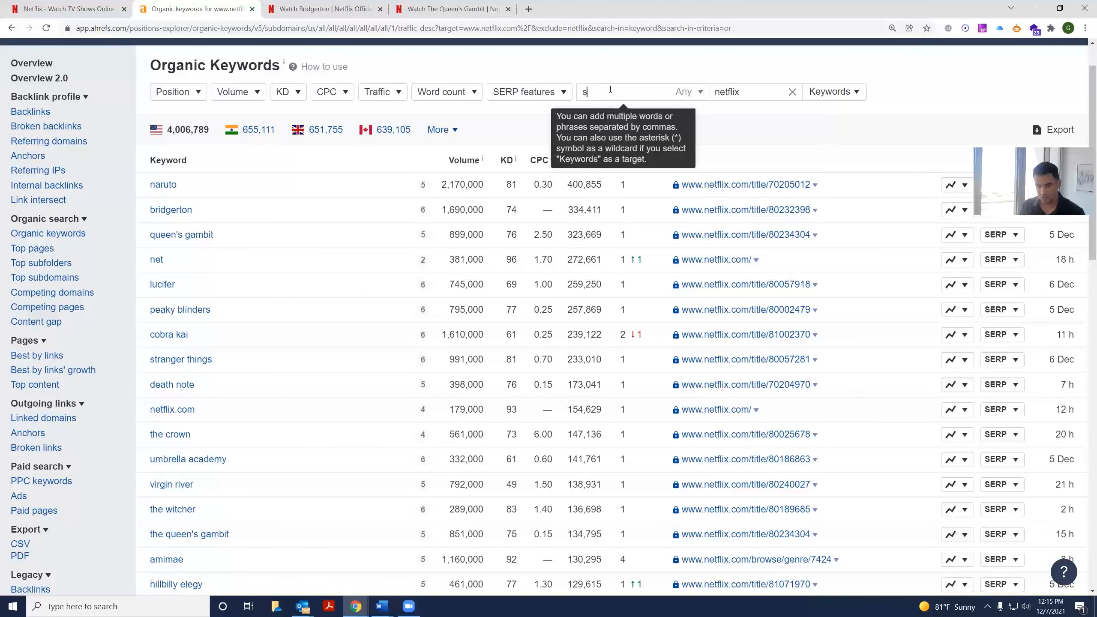
{"action": "type", "text": "treaming"}
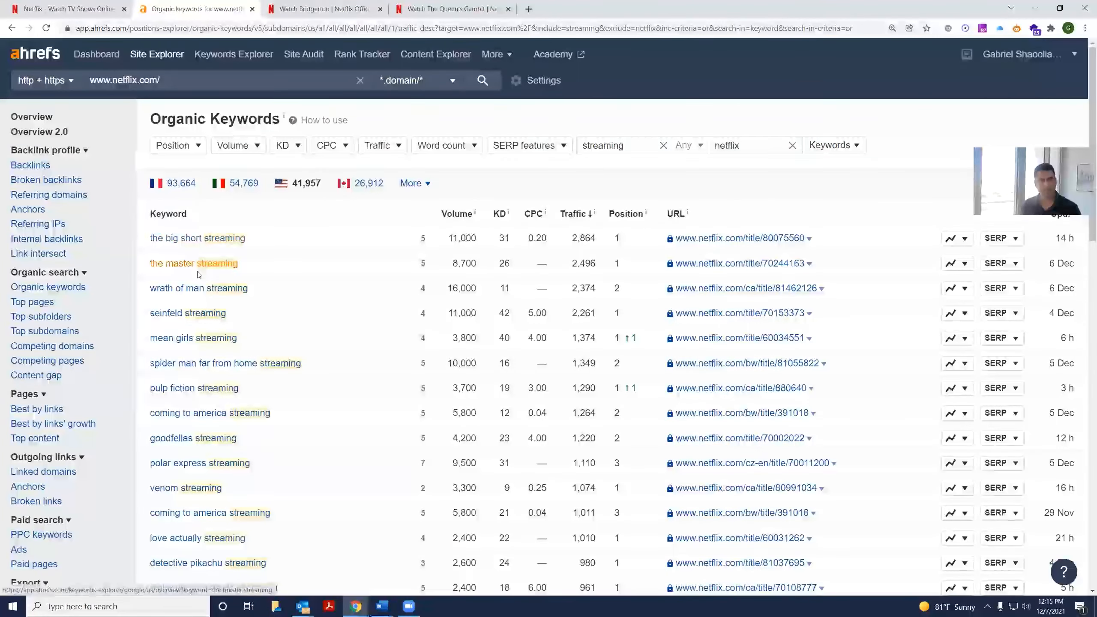
{"action": "scroll", "scroll_direction": "down", "scroll_amount": 3}
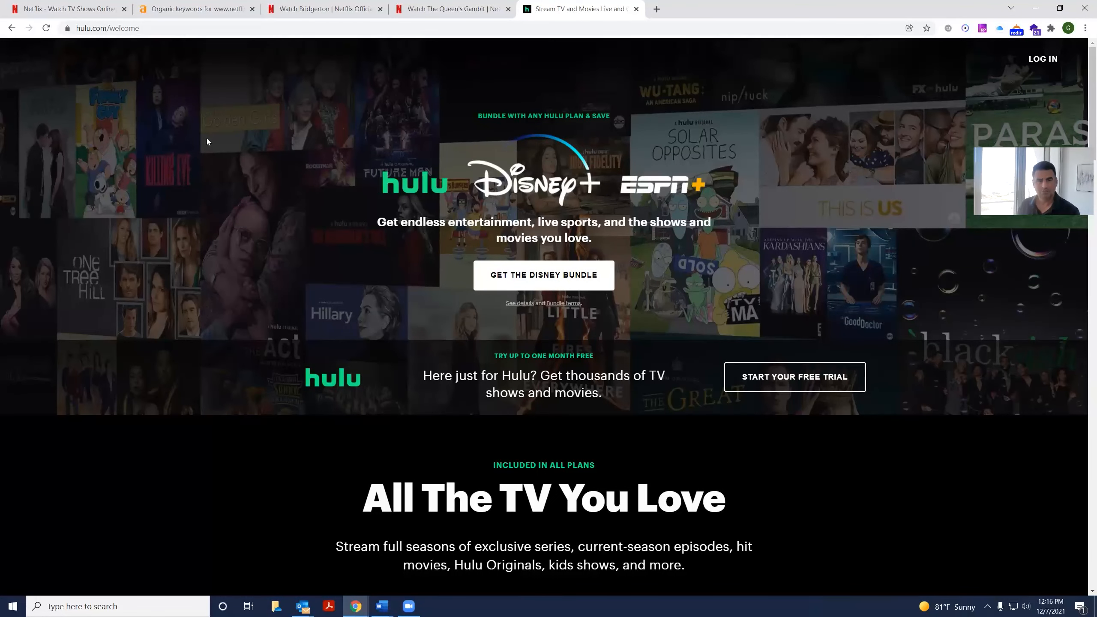
{"action": "mouse_move", "coordinate": [250, 122]}
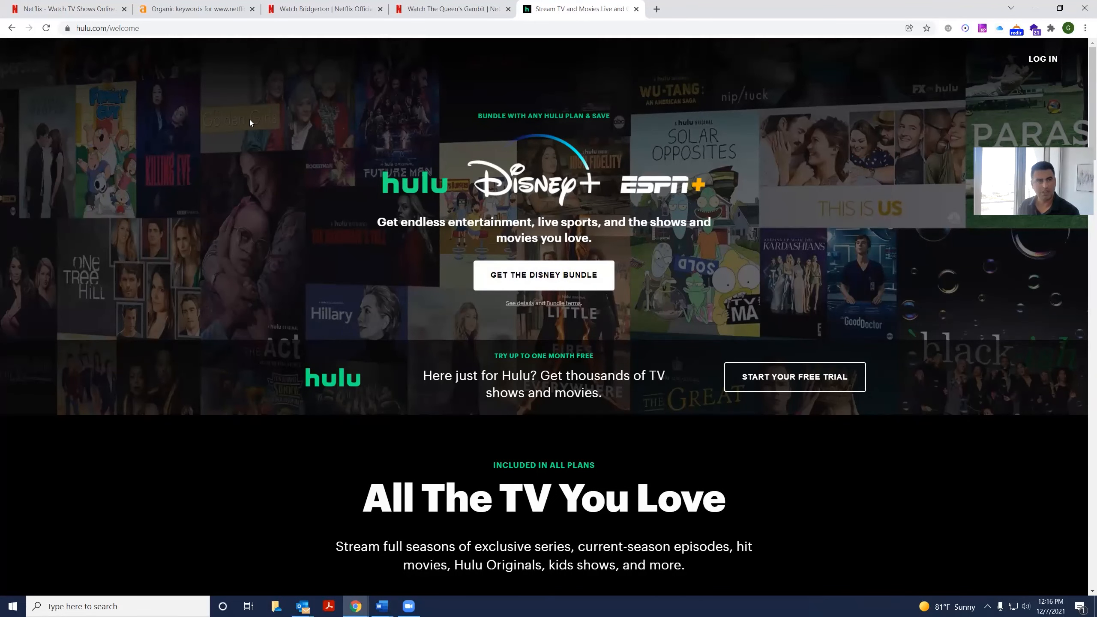
{"action": "left_click", "coordinate": [66, 8]}
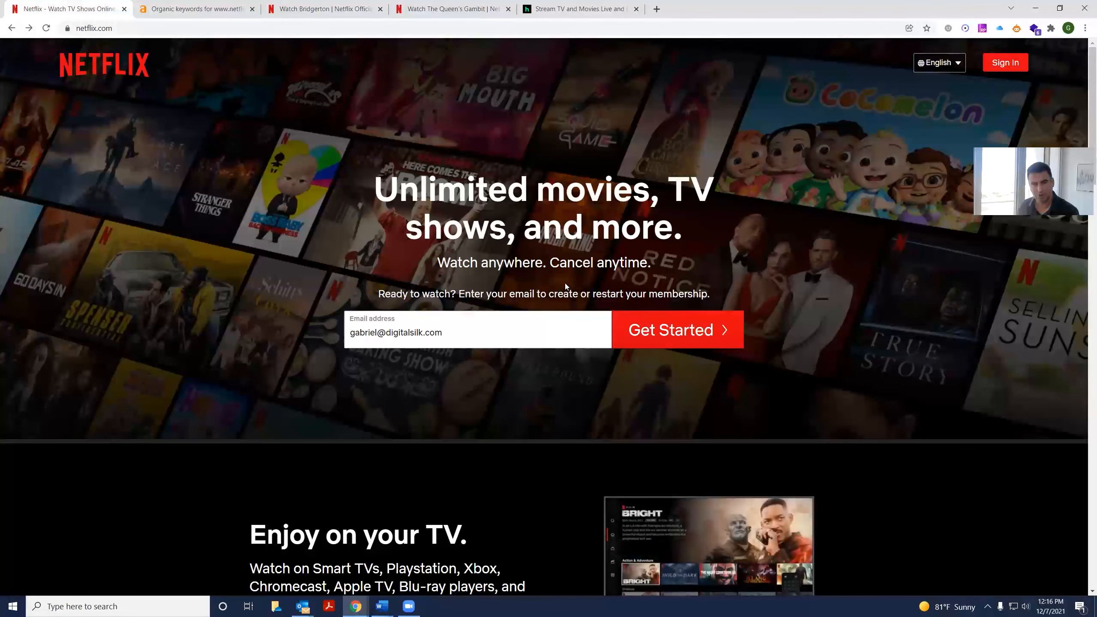
{"action": "left_click", "coordinate": [580, 9]}
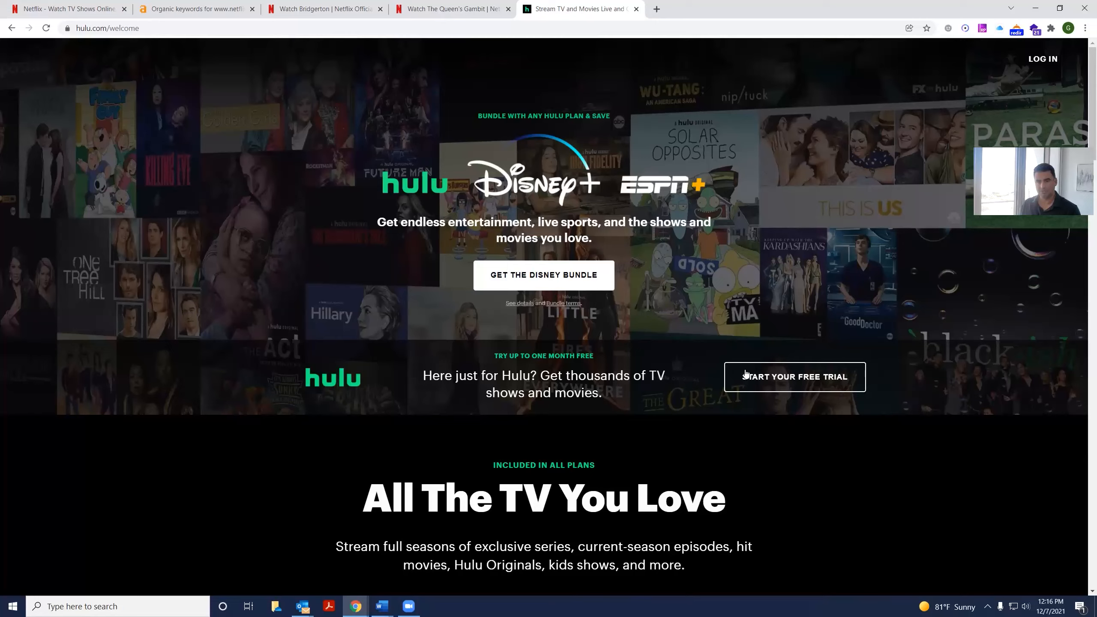
{"action": "scroll", "scroll_direction": "down", "scroll_amount": 3}
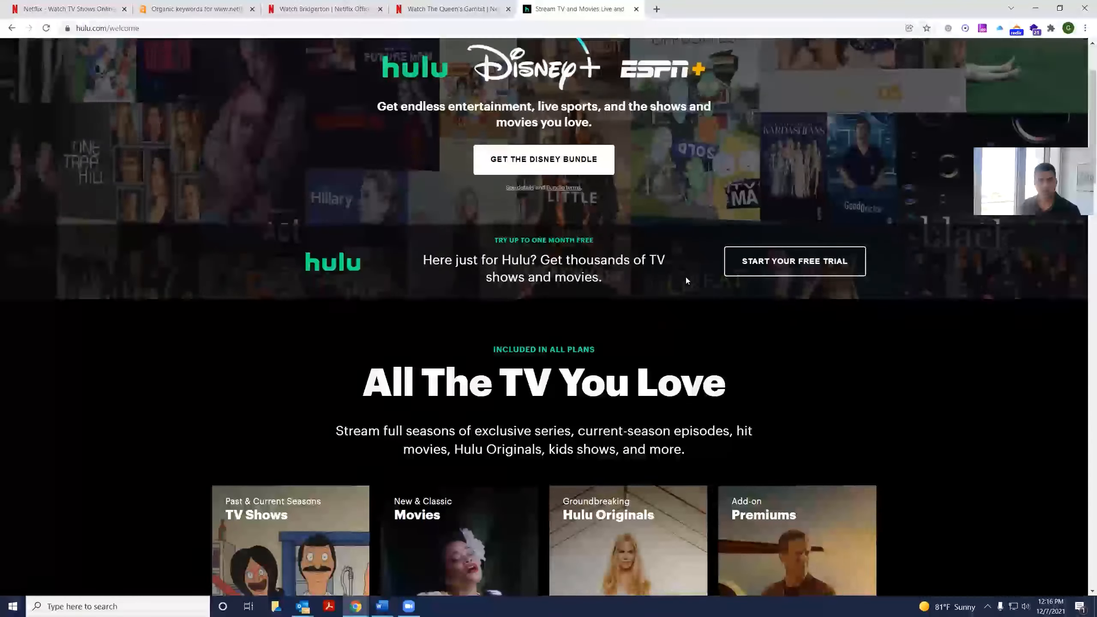
{"action": "scroll", "scroll_direction": "down", "scroll_amount": 3}
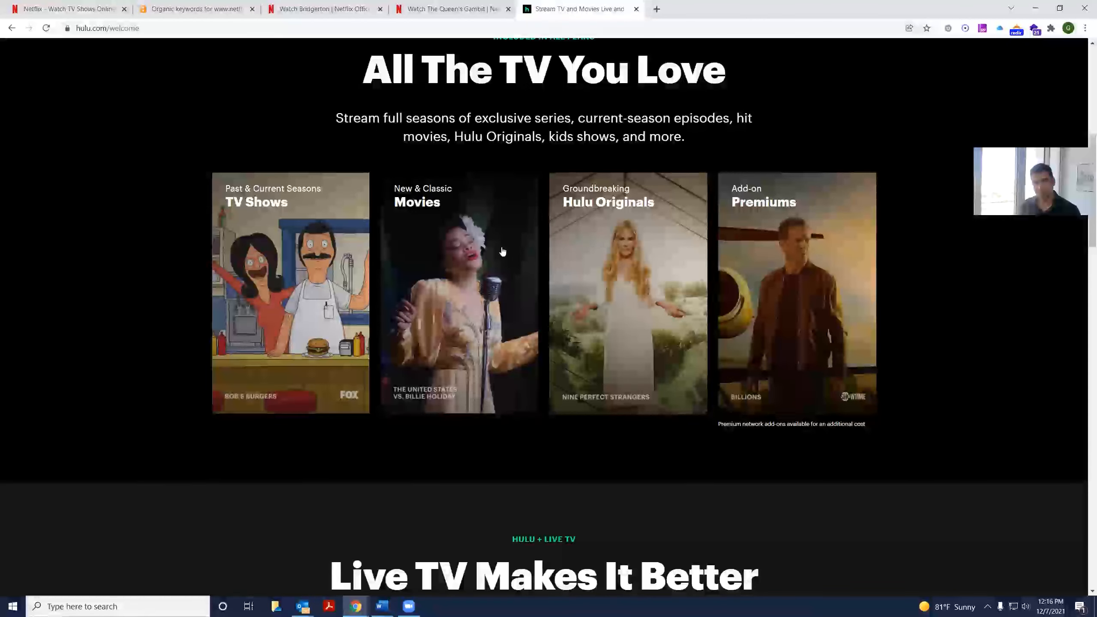
{"action": "left_click", "coordinate": [460, 292]}
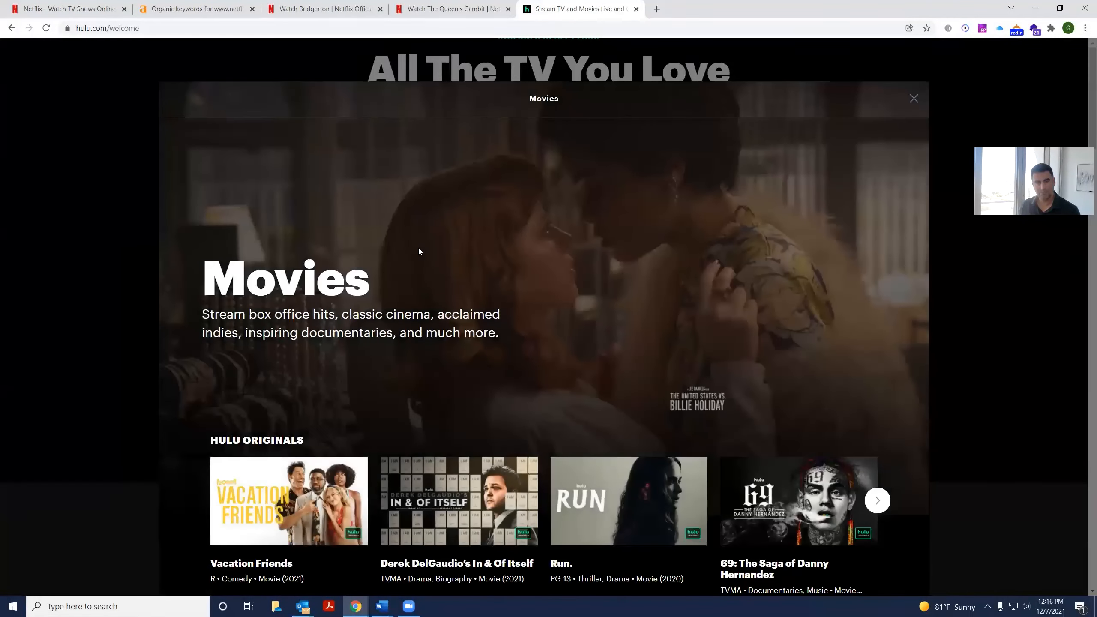
{"action": "scroll", "scroll_direction": "down", "scroll_amount": 3}
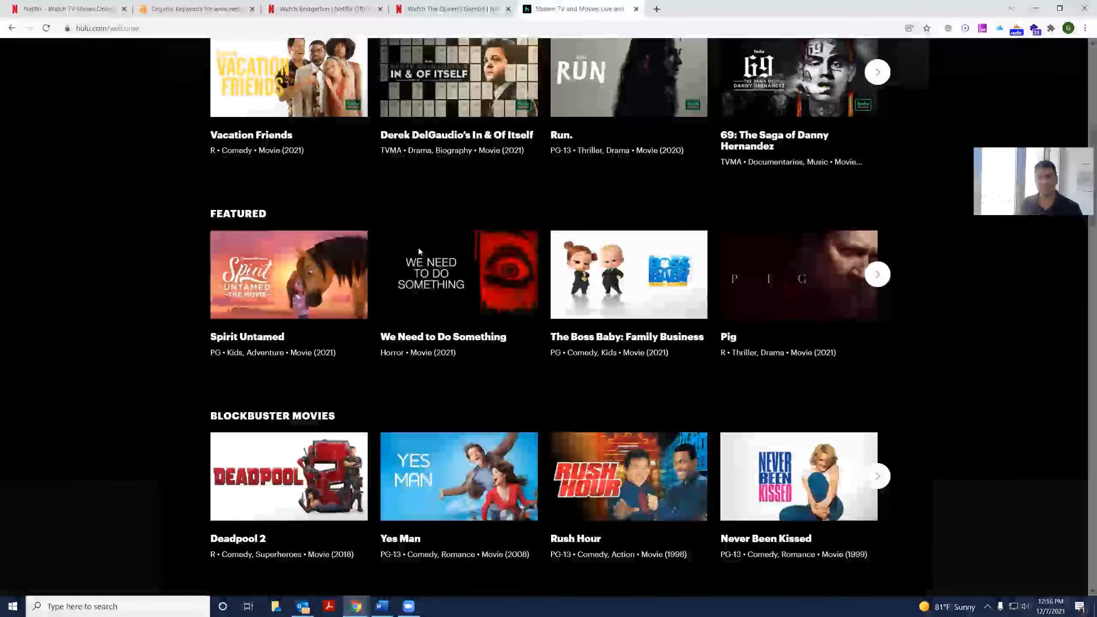
{"action": "scroll", "scroll_direction": "down", "scroll_amount": 3}
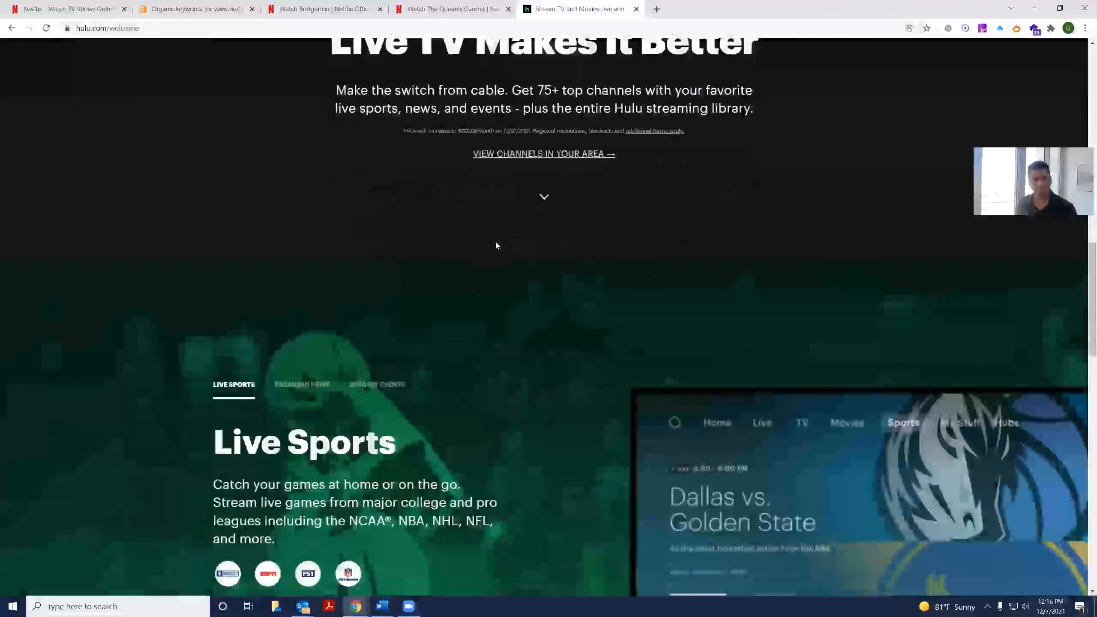
{"action": "scroll", "scroll_direction": "up", "scroll_amount": 3}
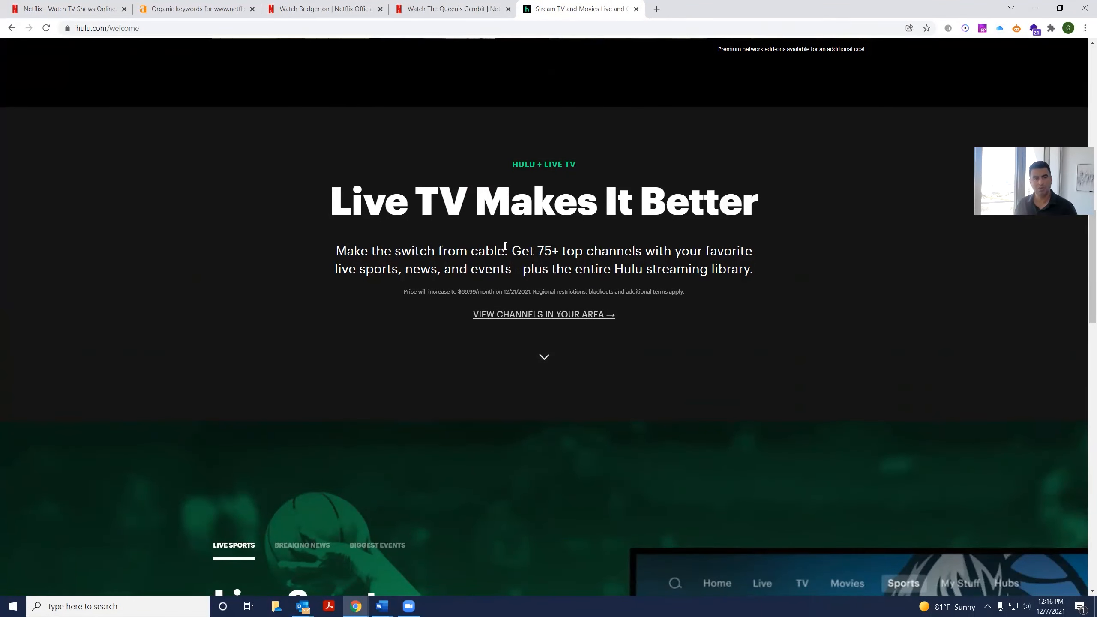
{"action": "scroll", "scroll_direction": "down", "scroll_amount": 3}
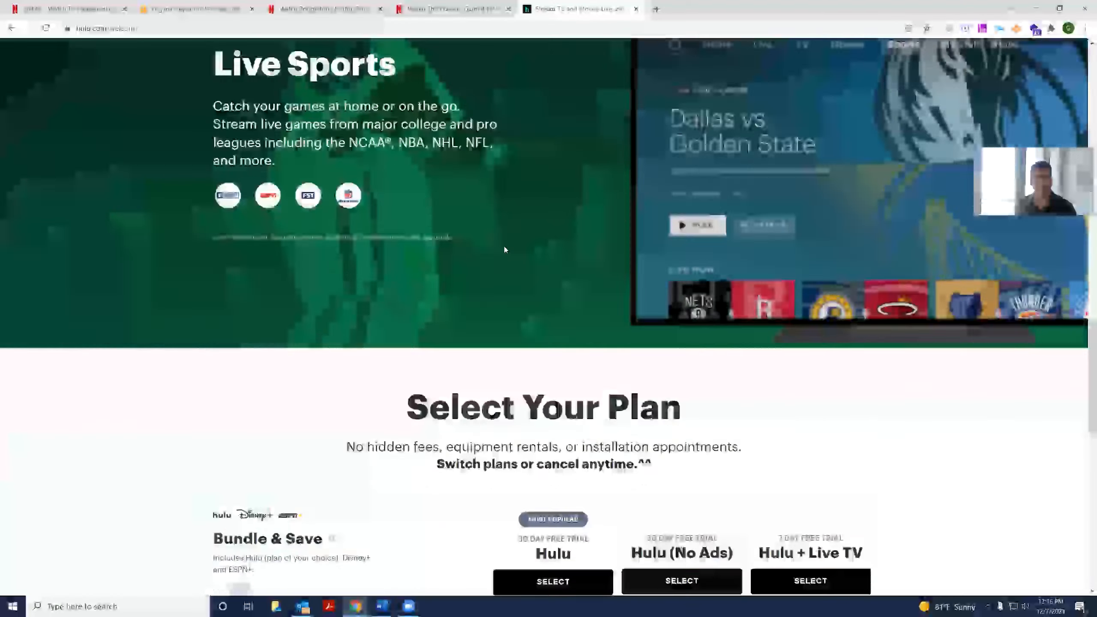
{"action": "scroll", "scroll_direction": "down", "scroll_amount": 3}
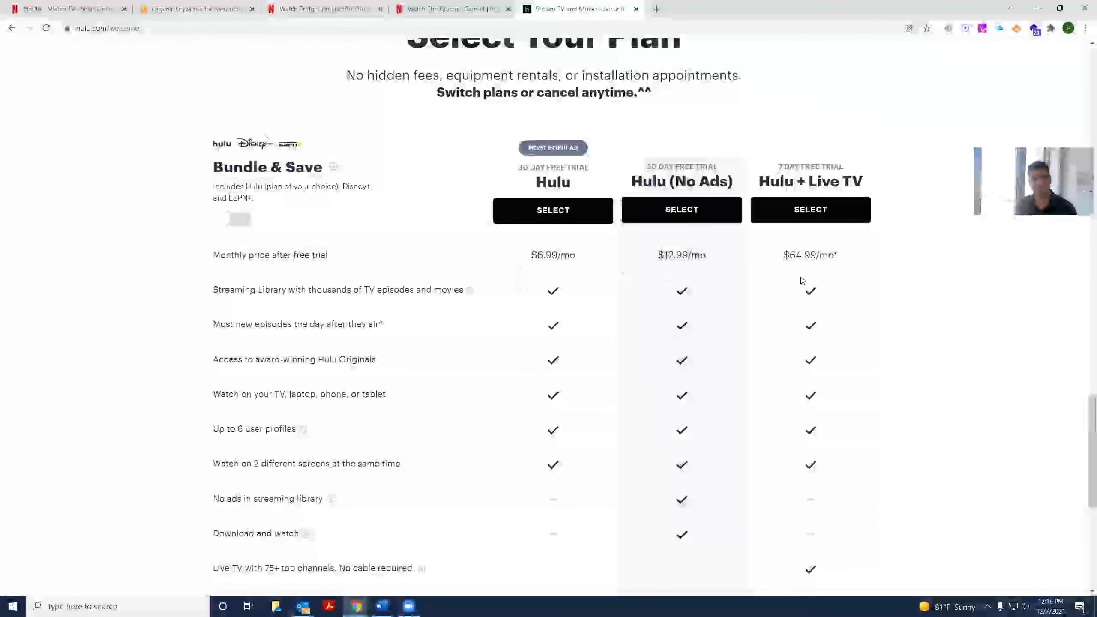
{"action": "double_click", "coordinate": [565, 92]}
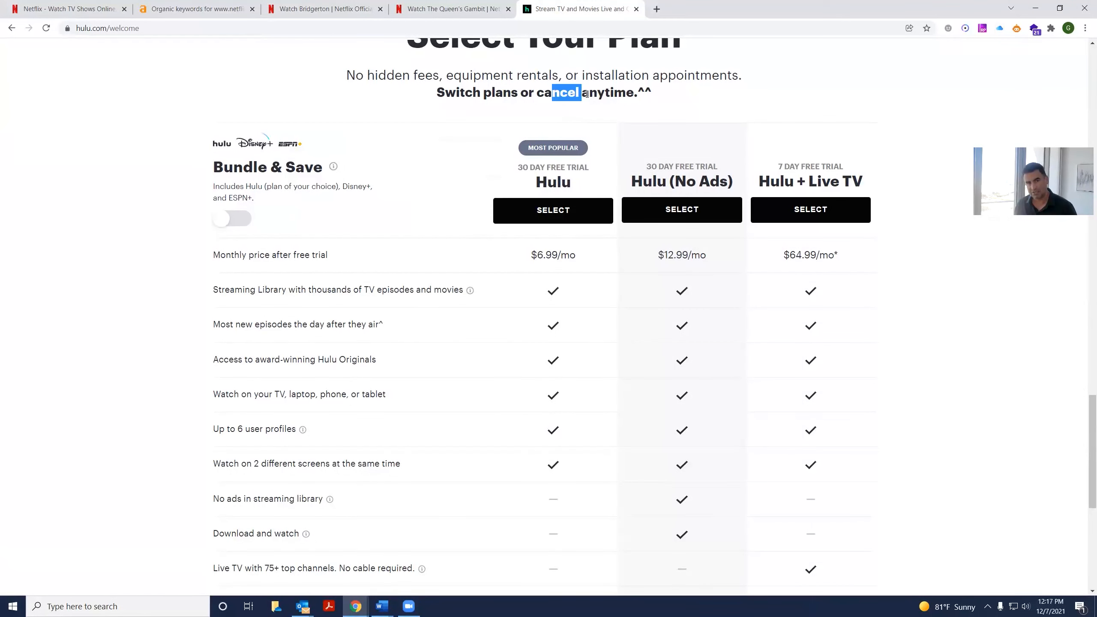
{"action": "scroll", "scroll_direction": "down", "scroll_amount": 3}
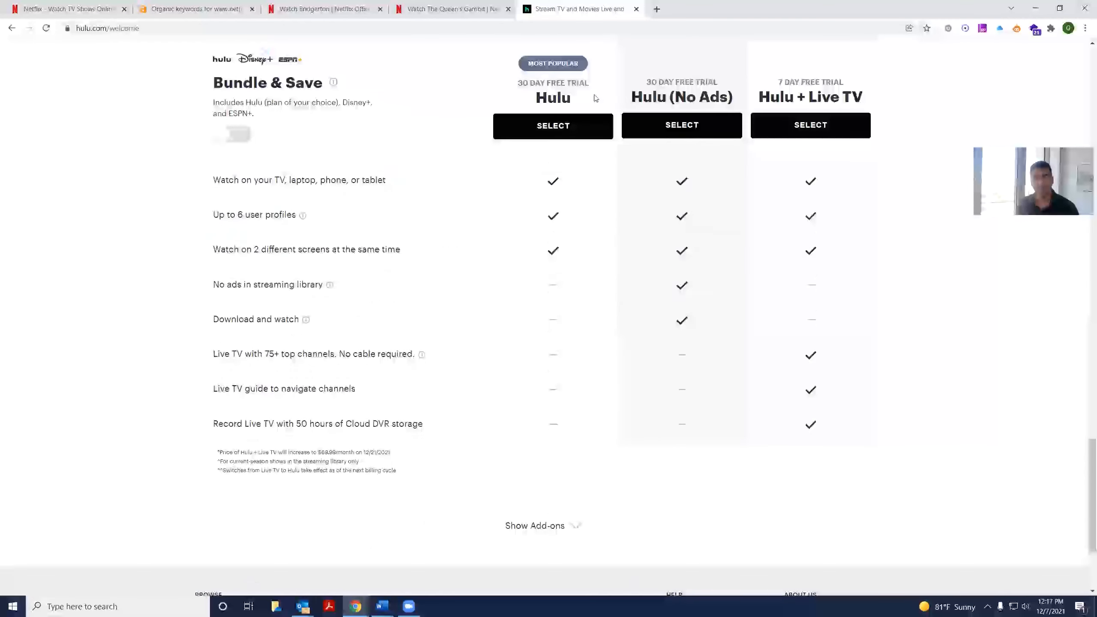
{"action": "scroll", "scroll_direction": "down", "scroll_amount": 3}
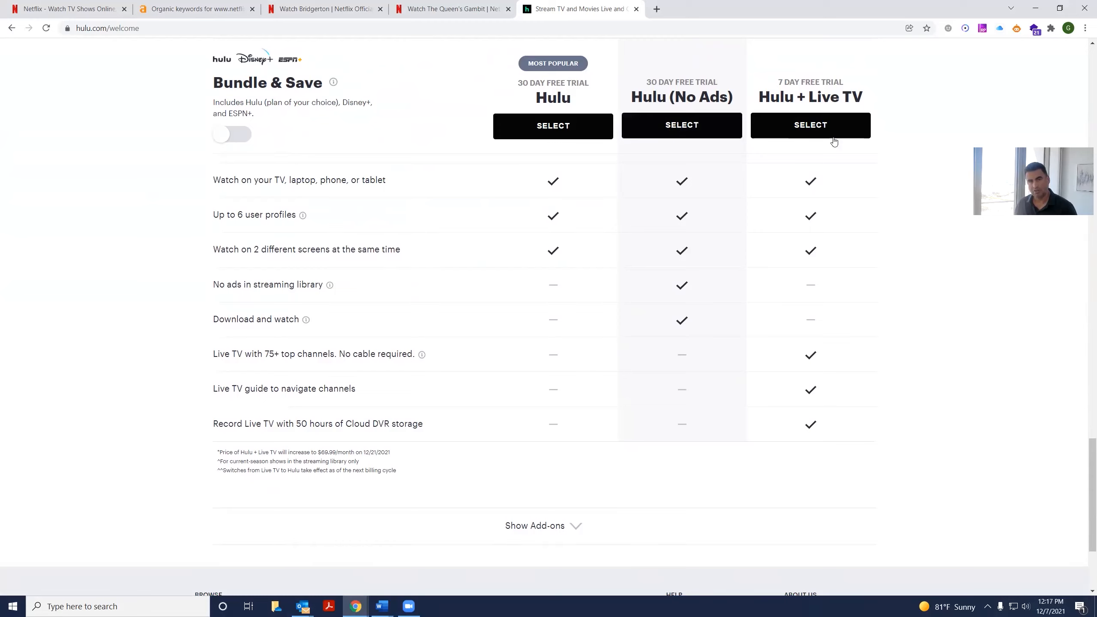
{"action": "scroll", "scroll_direction": "down", "scroll_amount": 3}
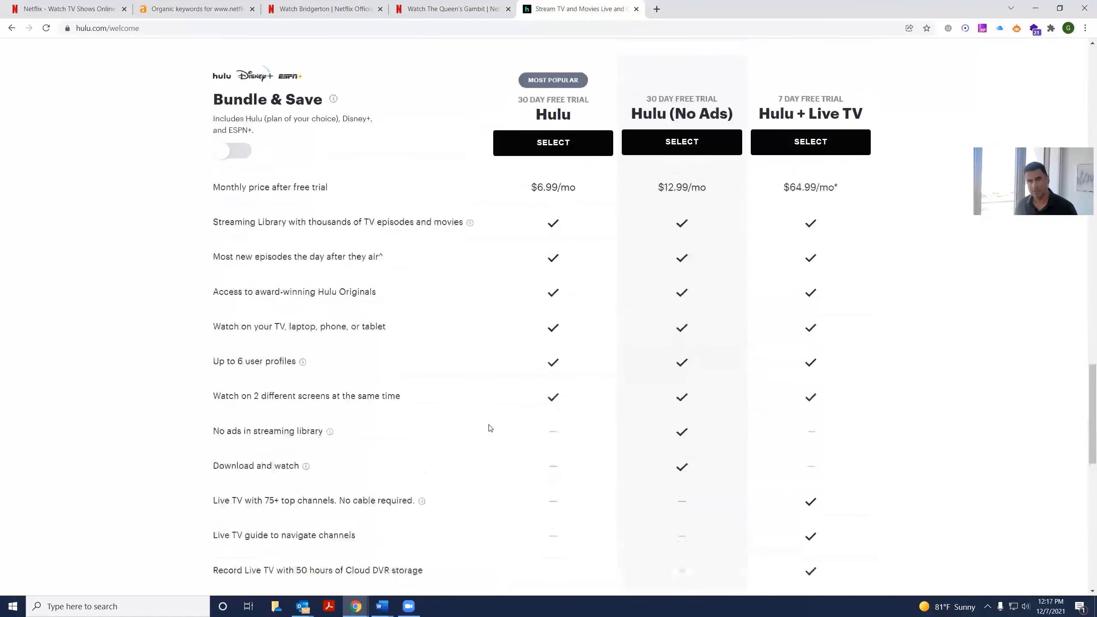
{"action": "scroll", "scroll_direction": "up", "scroll_amount": 3}
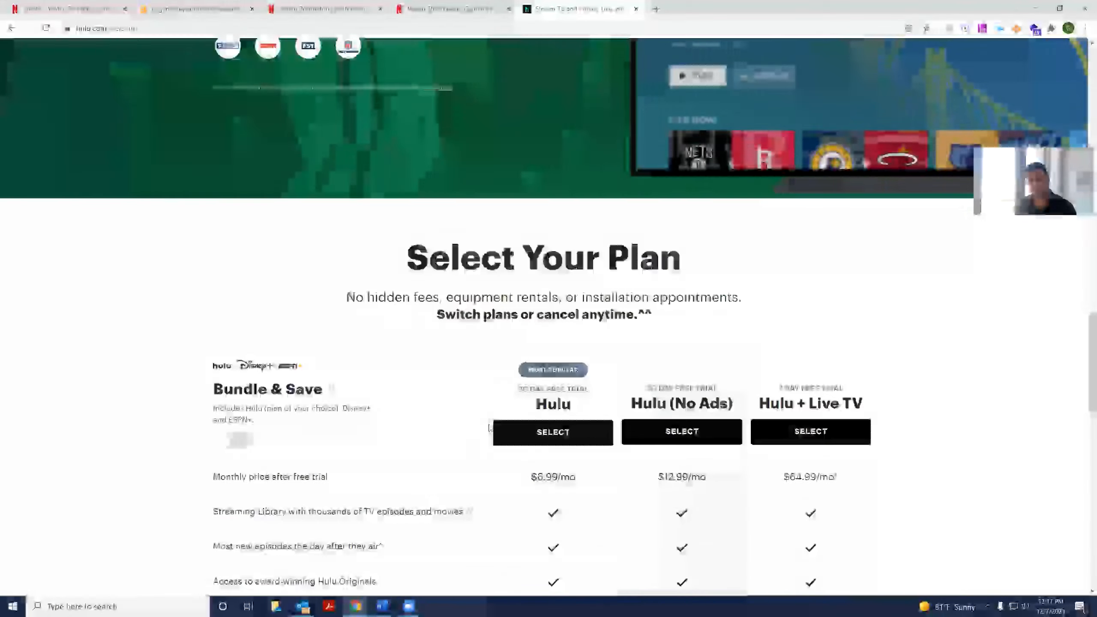
{"action": "scroll", "scroll_direction": "down", "scroll_amount": 3}
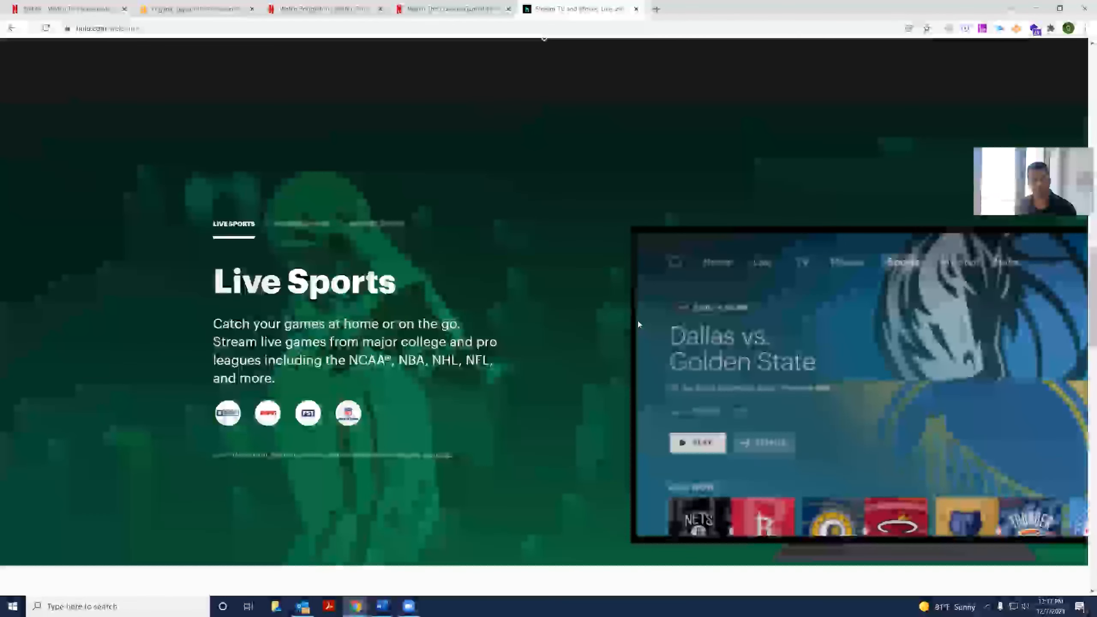
{"action": "scroll", "scroll_direction": "down", "scroll_amount": 3}
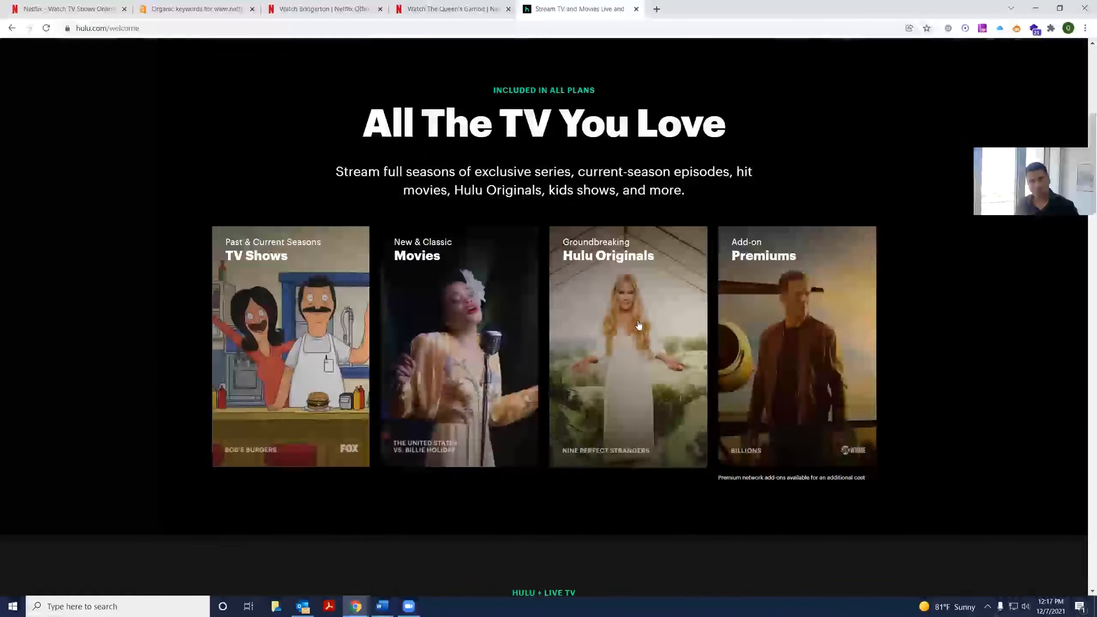
{"action": "scroll", "scroll_direction": "up", "scroll_amount": 3}
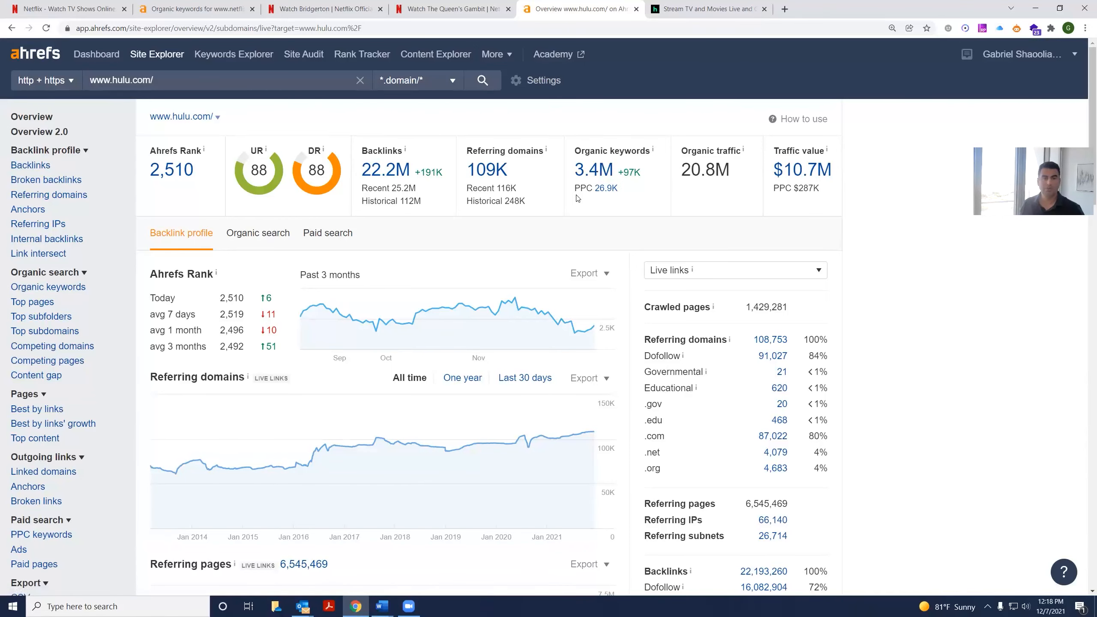
Step: Open the Organic keywords report from hulu.com's Site Explorer overview
{"action": "left_click", "coordinate": [48, 287]}
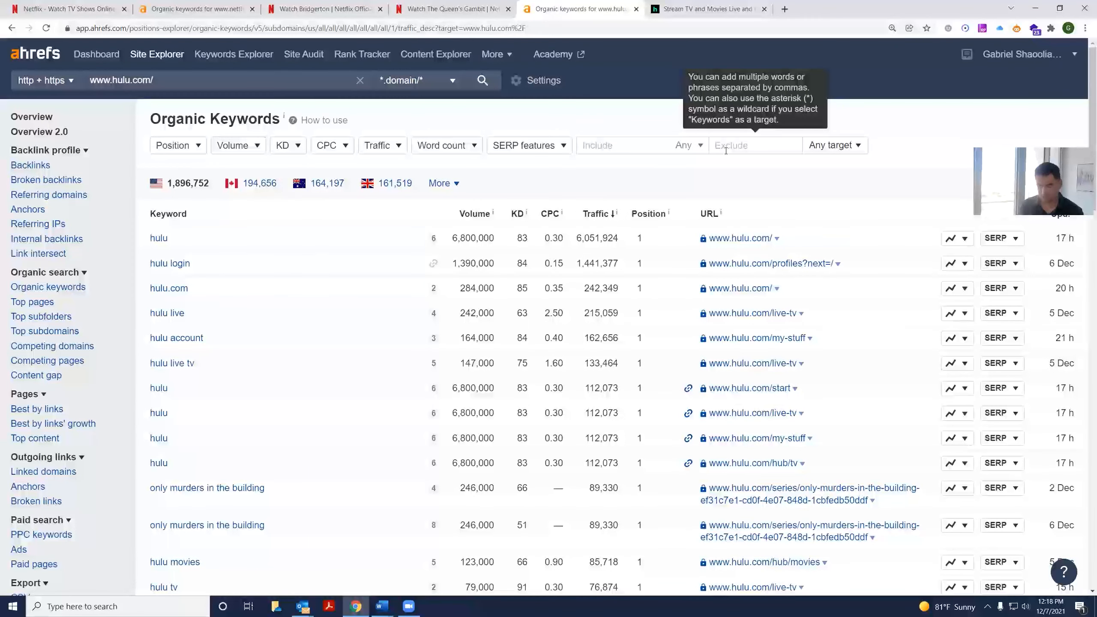
Step: Exclude 'hulu' from hulu.com's organic keywords, applied to keywords only
{"action": "type", "text": "hulu"}
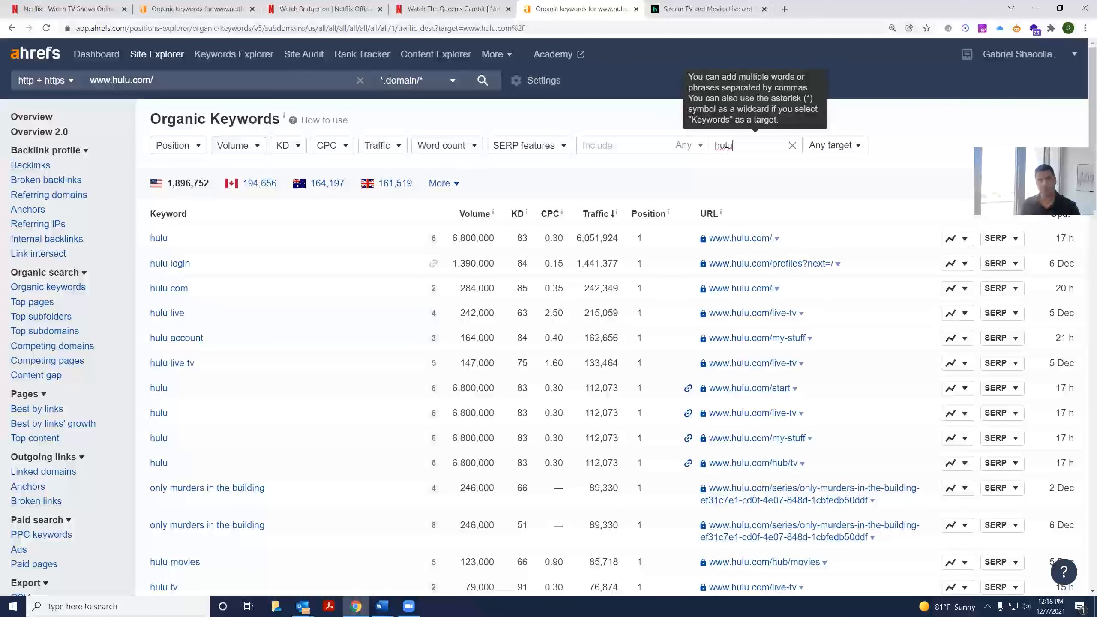
{"action": "left_click", "coordinate": [688, 146]}
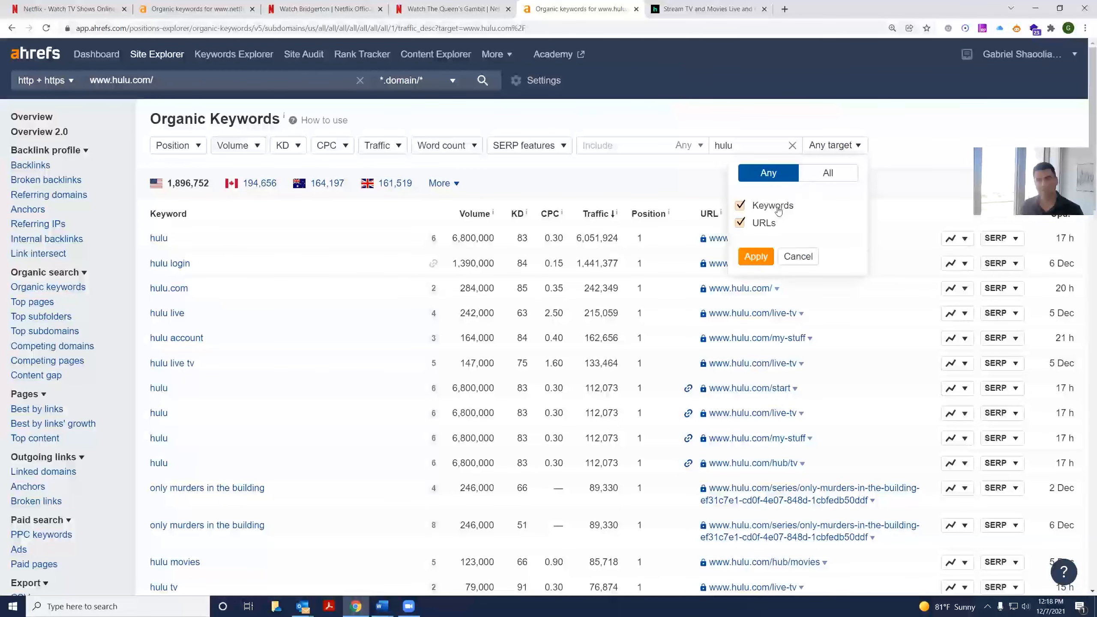
{"action": "left_click", "coordinate": [755, 256]}
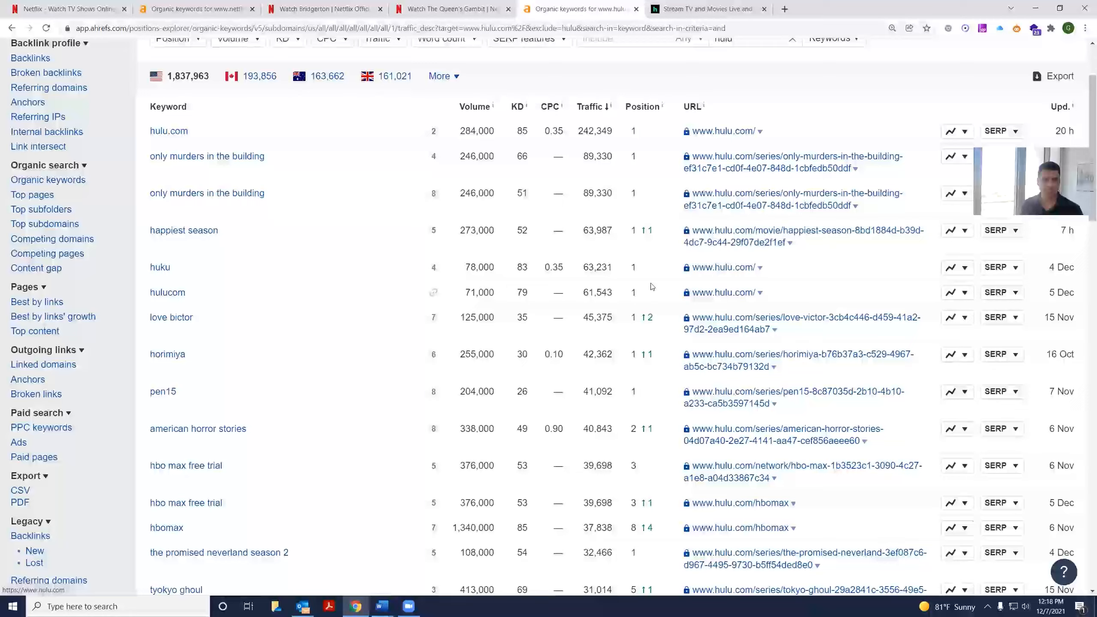
{"action": "scroll", "scroll_direction": "down", "scroll_amount": 3}
{"action": "type", "text": "s"}
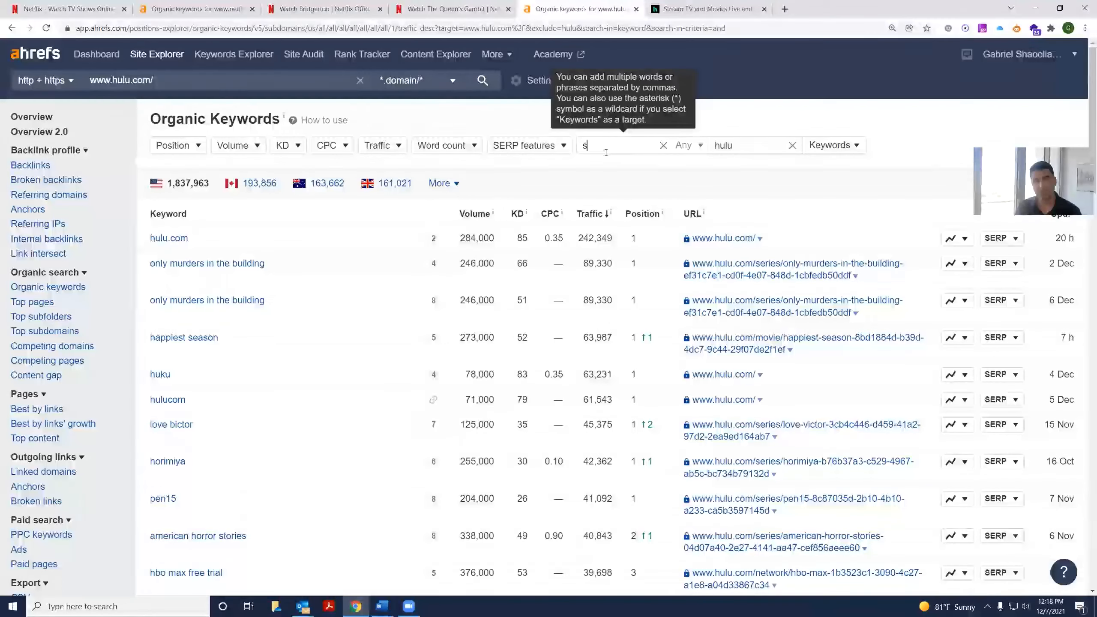
Step: Enter 'streaming video on demand' in the Include filter for hulu.com's keywords
{"action": "type", "text": "treaming"}
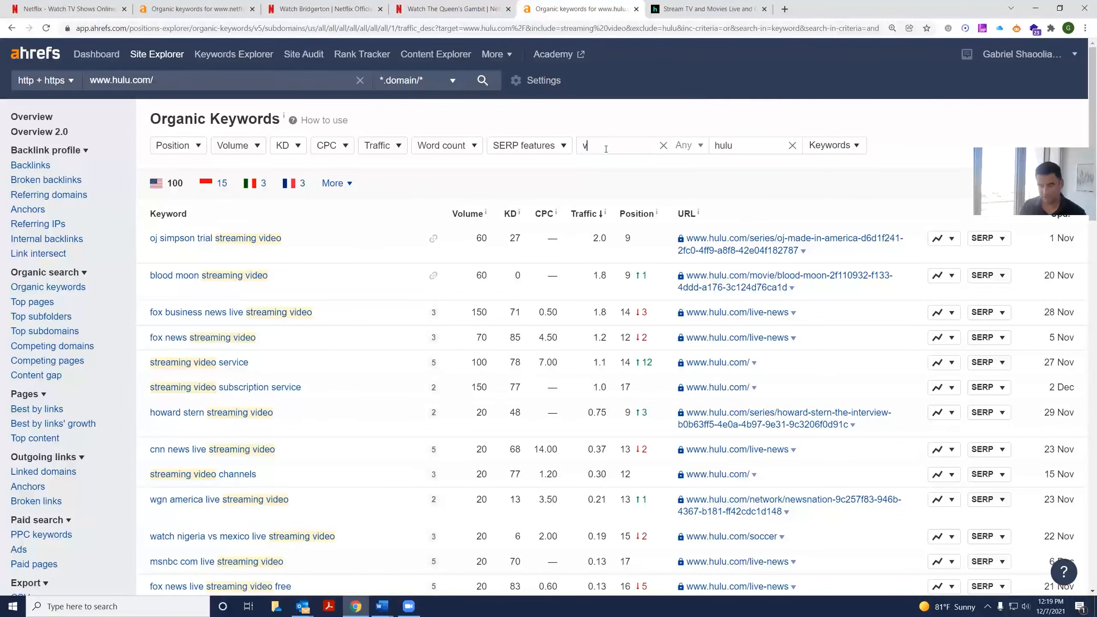
{"action": "type", "text": "ideo on demand"}
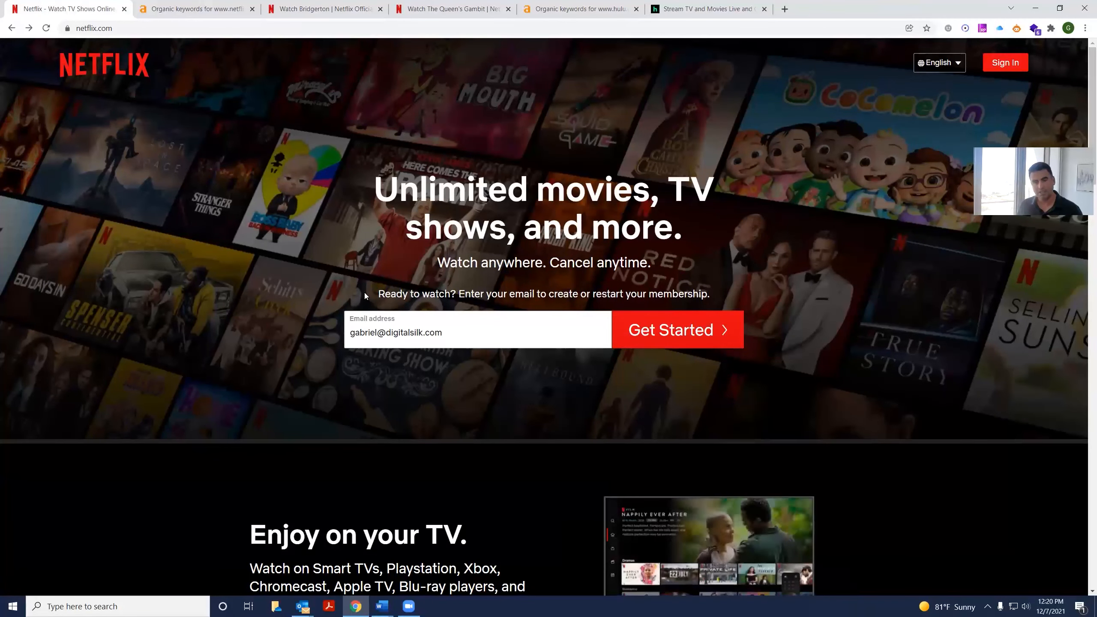
Step: Scroll the Netflix homepage down to the FAQ section, then switch back to Hulu
{"action": "scroll", "scroll_direction": "down", "scroll_amount": 3}
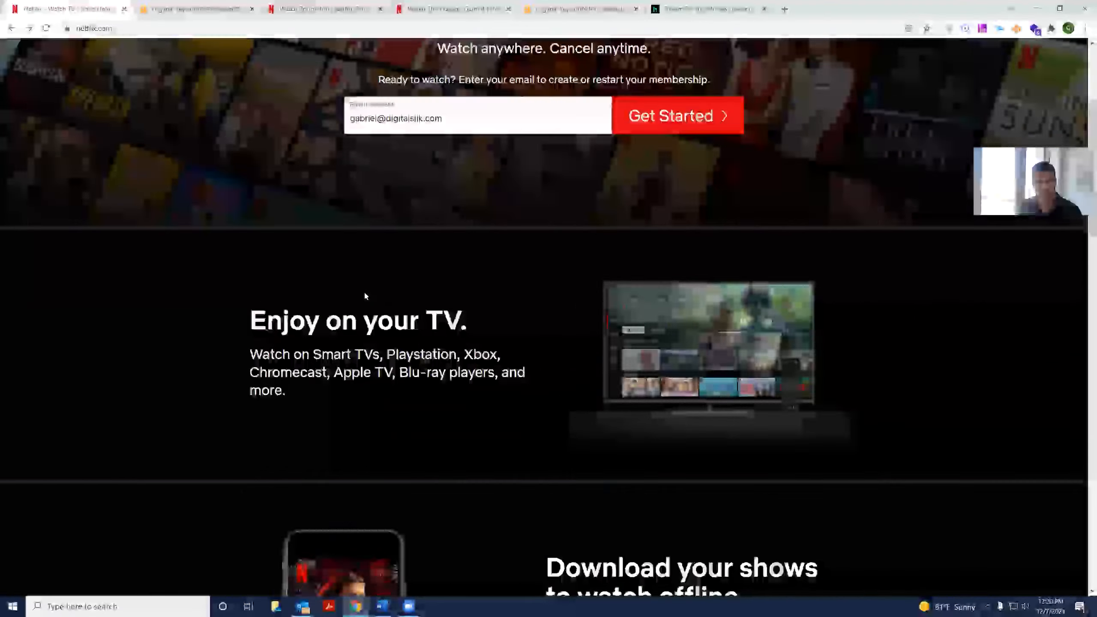
{"action": "scroll", "scroll_direction": "down", "scroll_amount": 3}
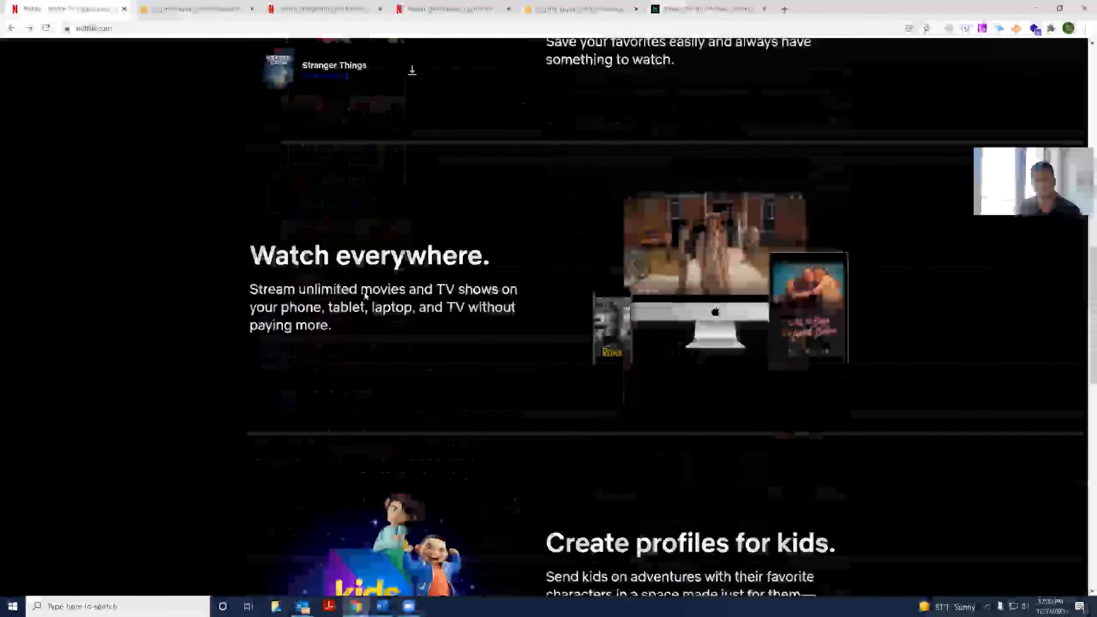
{"action": "scroll", "scroll_direction": "down", "scroll_amount": 3}
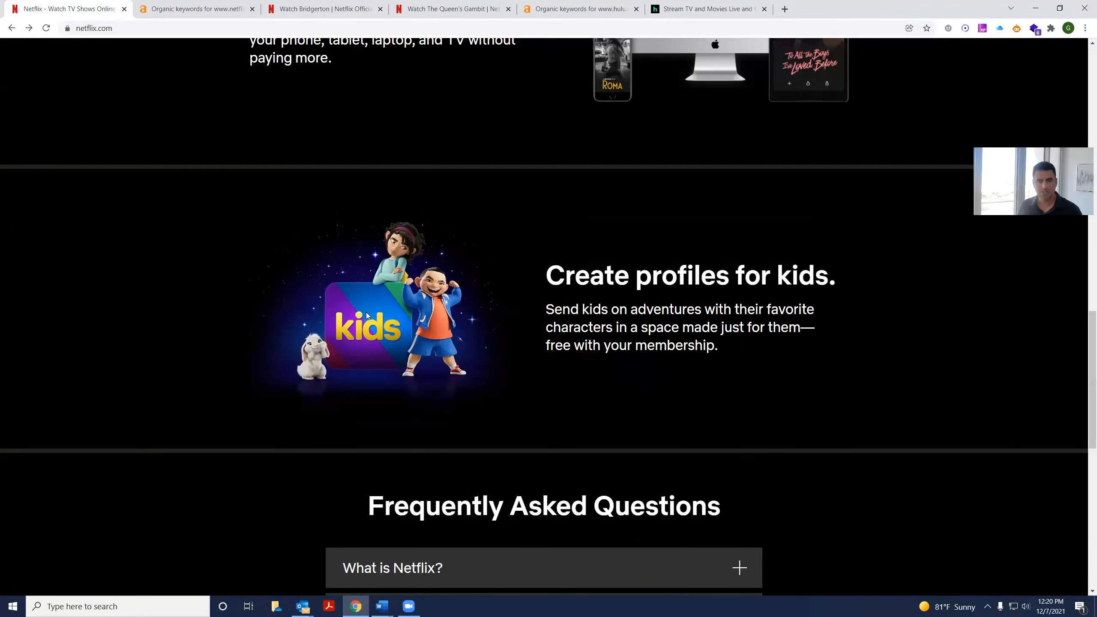
{"action": "left_click", "coordinate": [708, 9]}
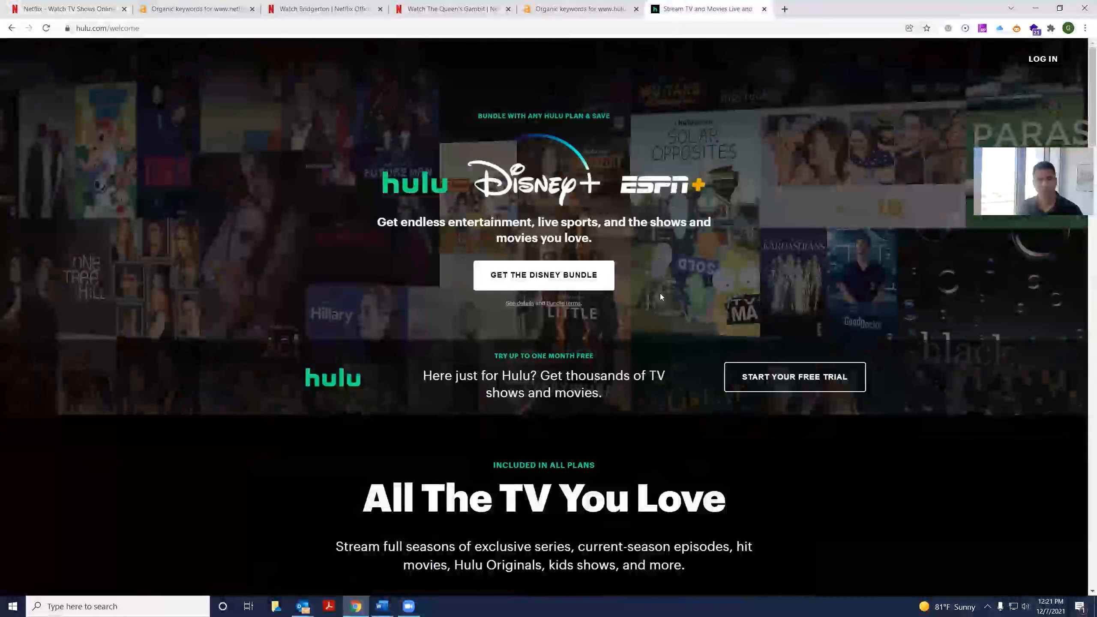
{"action": "scroll", "scroll_direction": "down", "scroll_amount": 3}
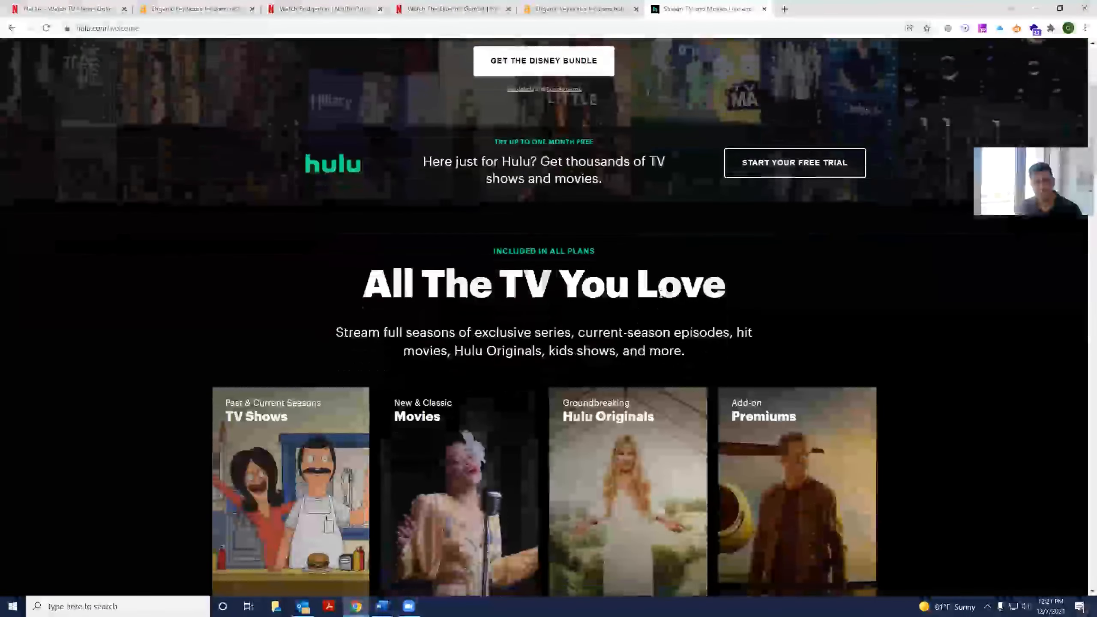
{"action": "scroll", "scroll_direction": "down", "scroll_amount": 3}
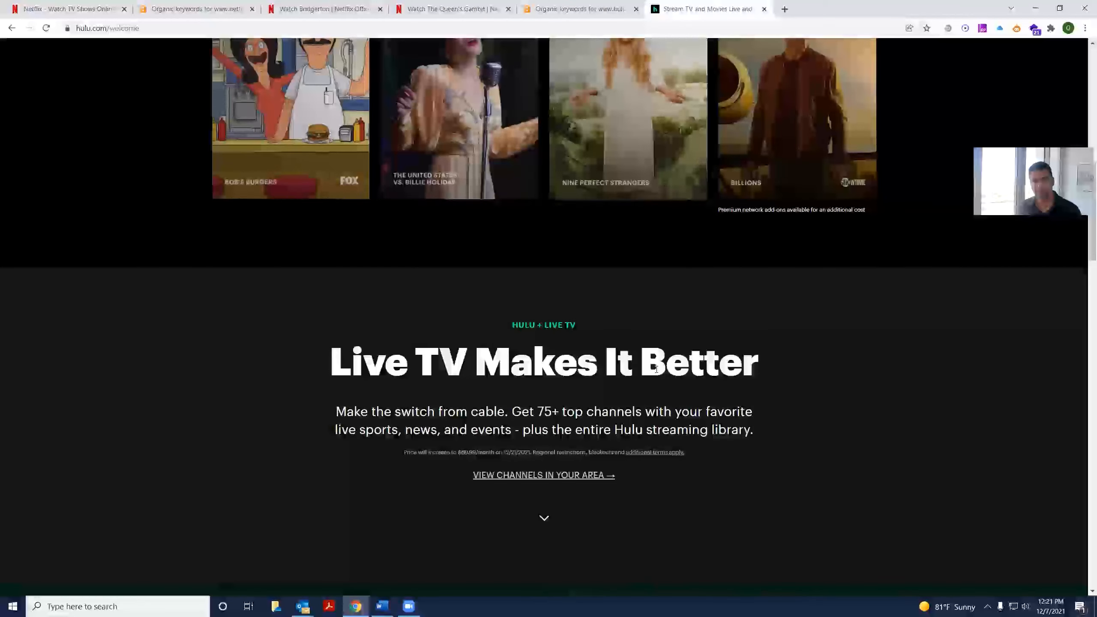
{"action": "scroll", "scroll_direction": "down", "scroll_amount": 3}
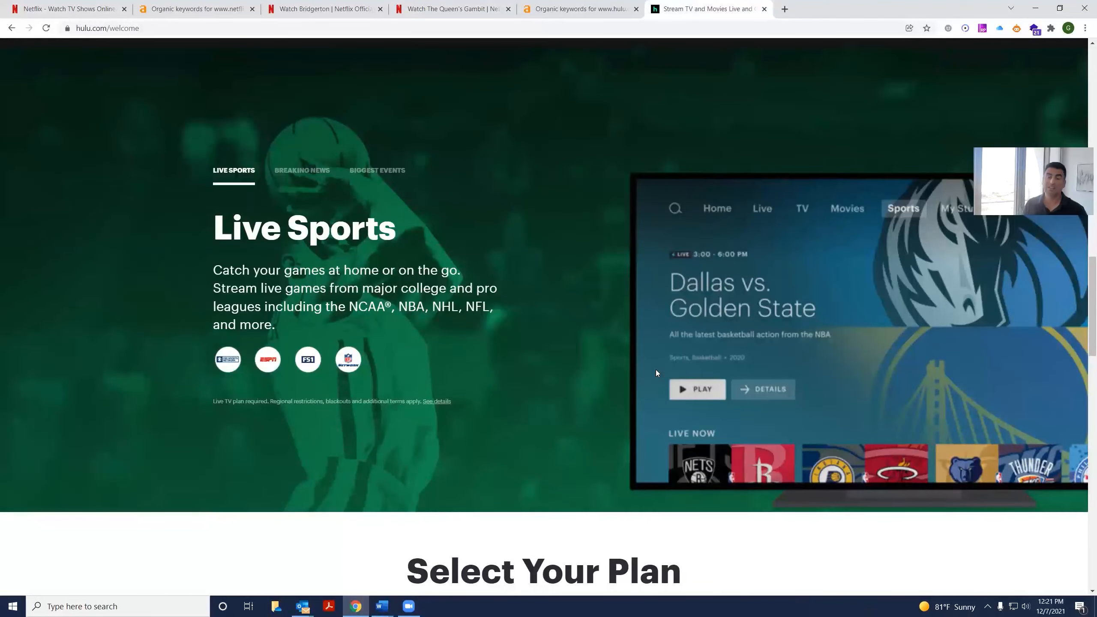
{"action": "scroll", "scroll_direction": "down", "scroll_amount": 3}
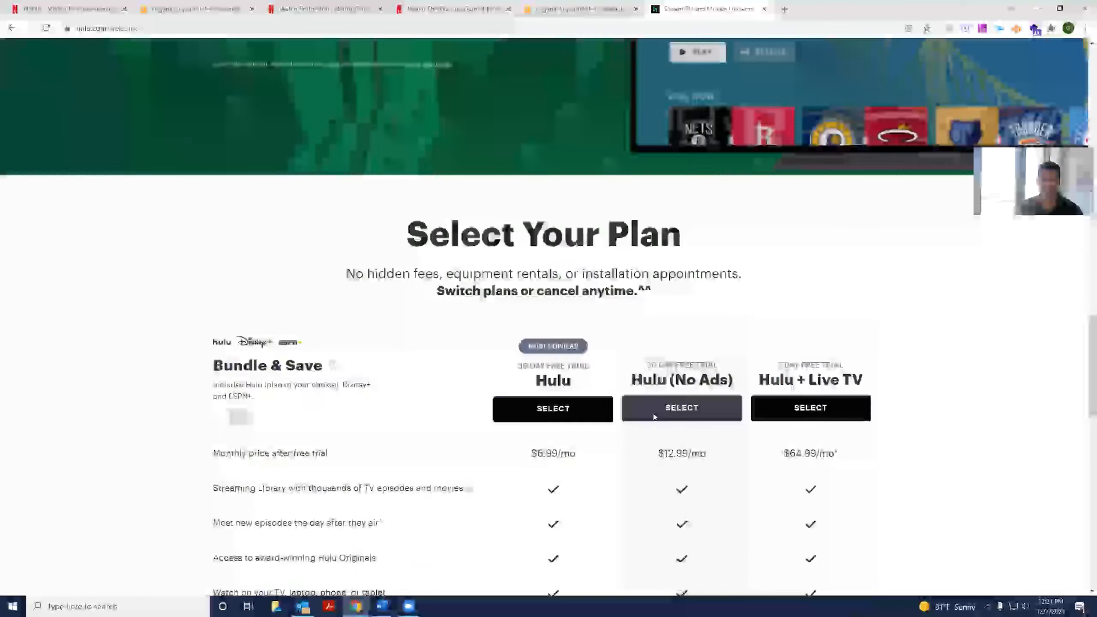
{"action": "scroll", "scroll_direction": "down", "scroll_amount": 3}
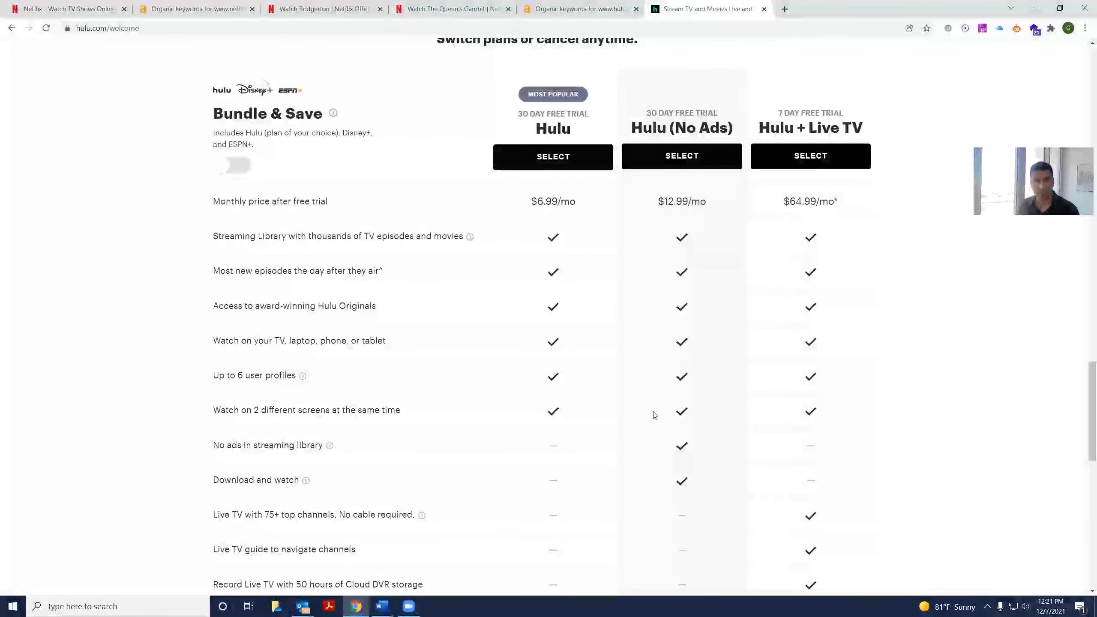